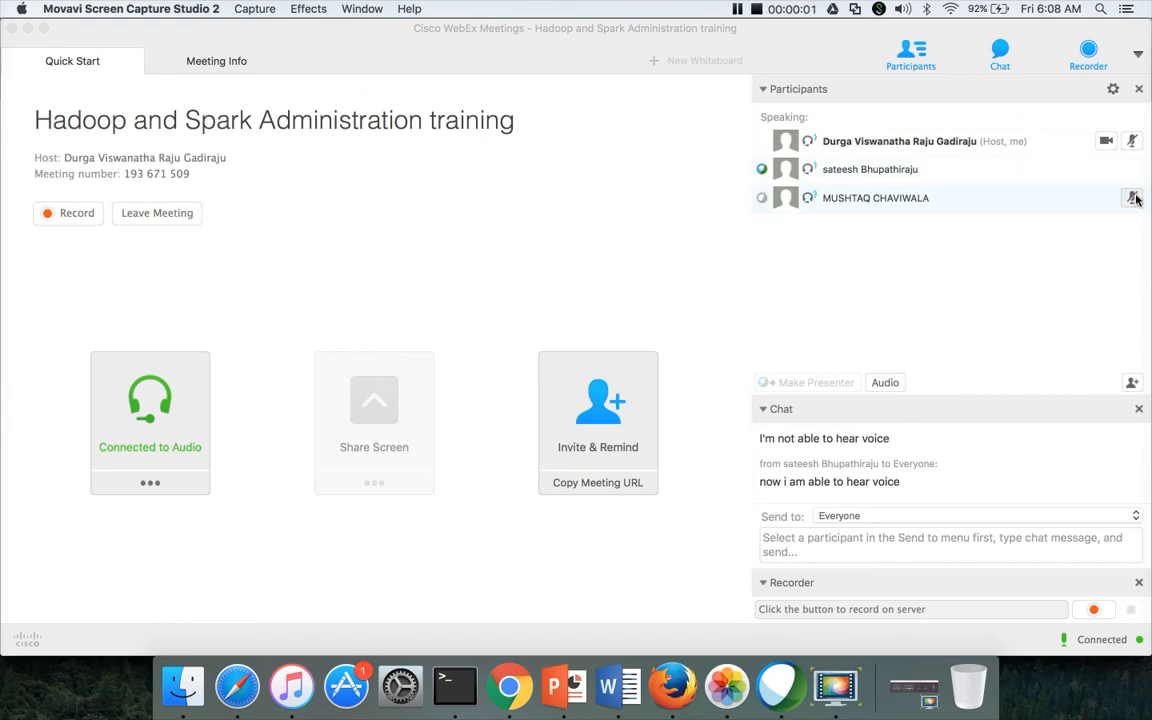
- Mute the third attendee's microphone in the WebEx Participants panel
left_click(1131, 197)
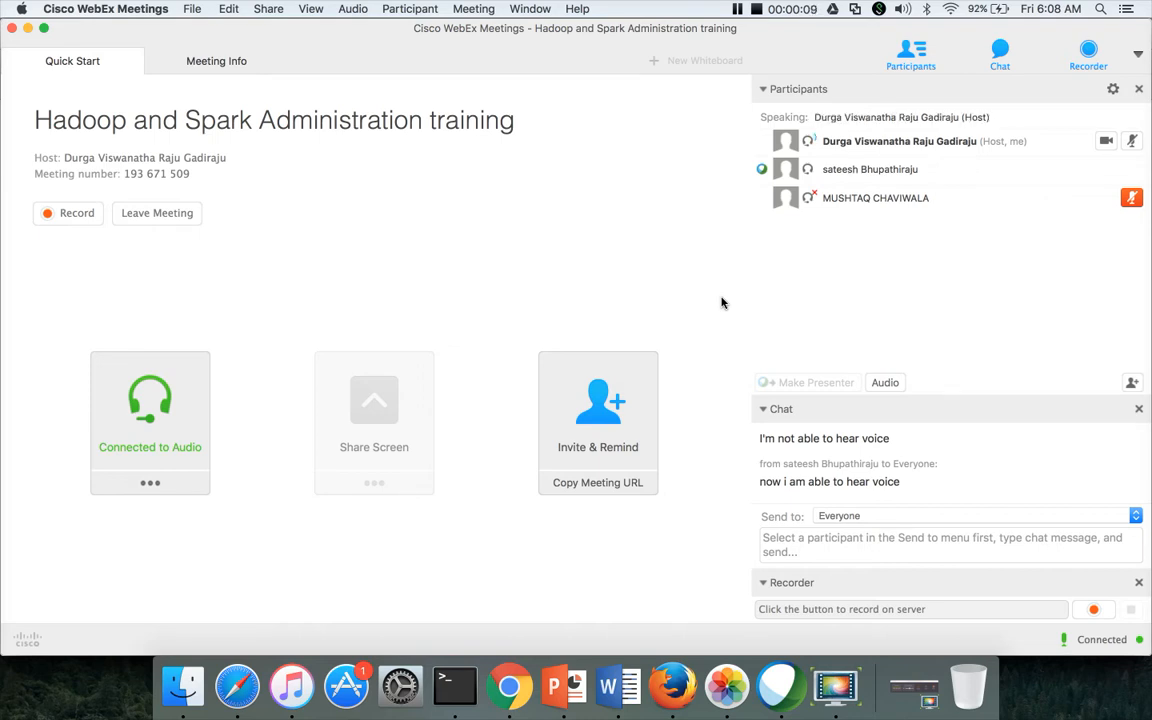
mouse_move(611, 513)
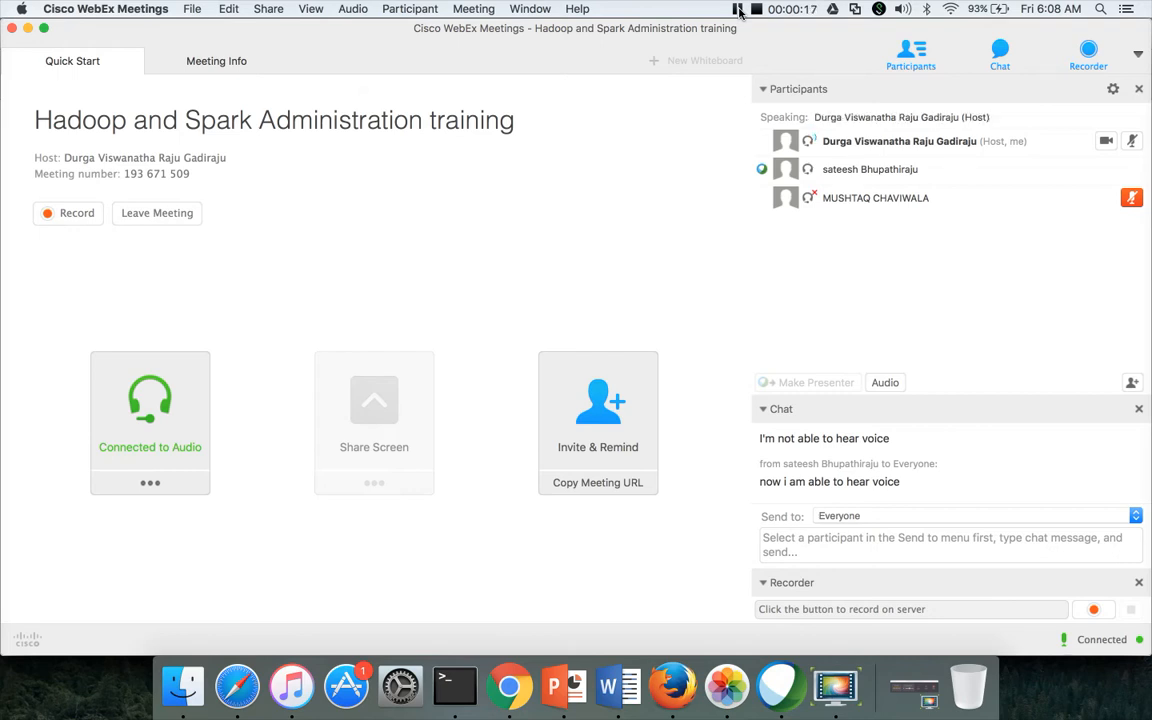
left_click(861, 686)
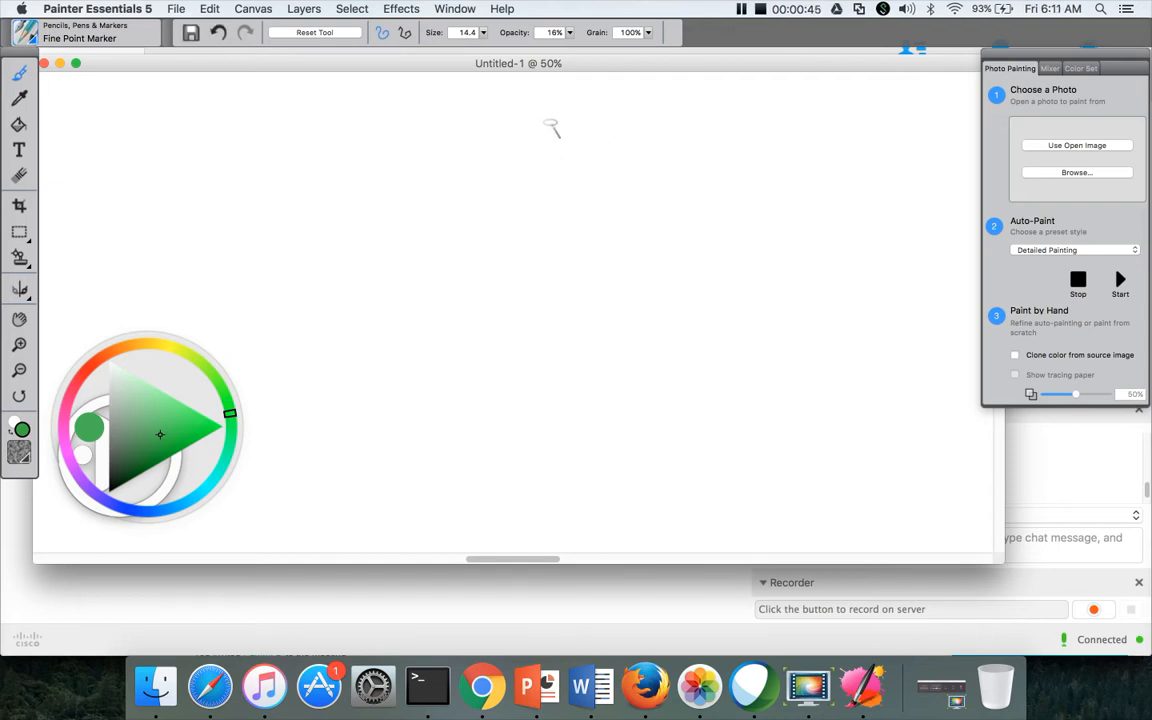
- Sketch the green cluster frame with nine blue node boxes and red blocks
left_click_drag(685, 118, 583, 455)
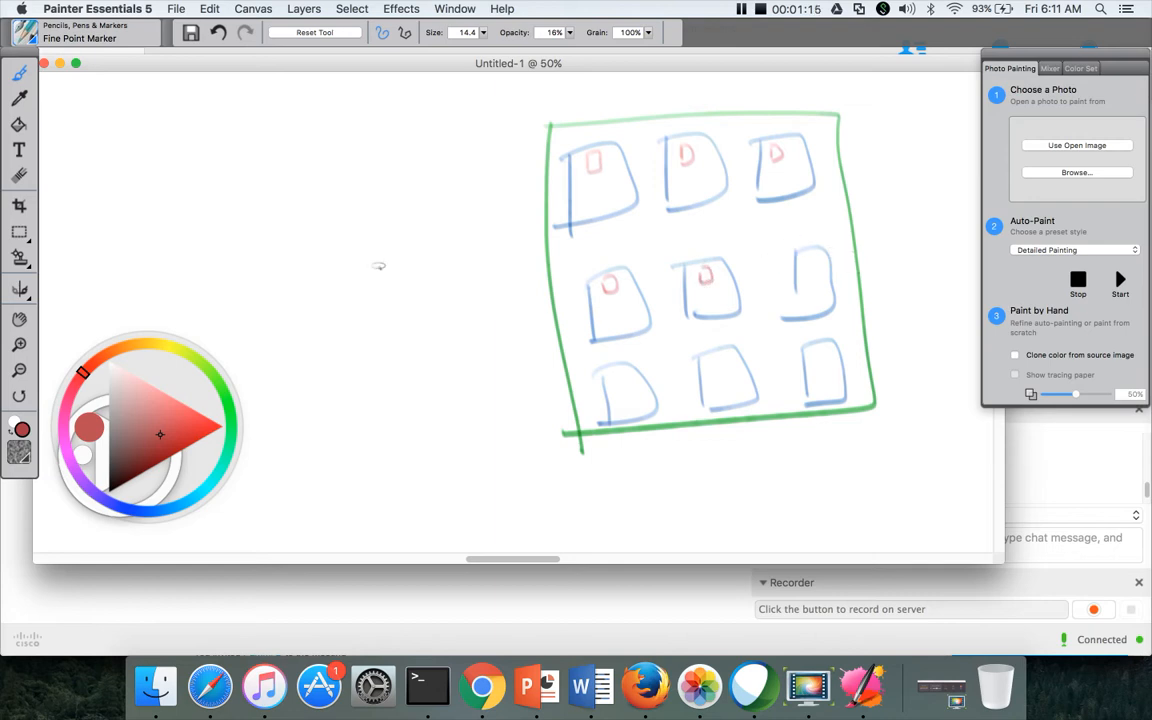
mouse_move(224, 398)
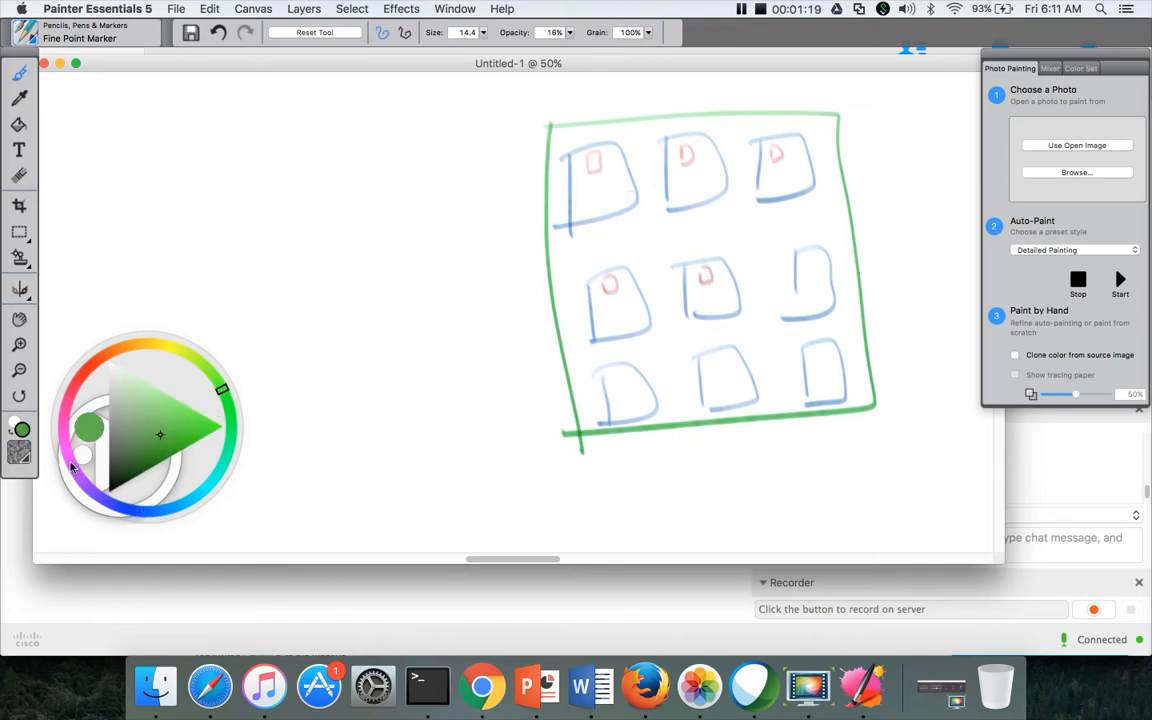
- Draw purple blocks inside the middle and bottom-row node boxes
left_click(73, 461)
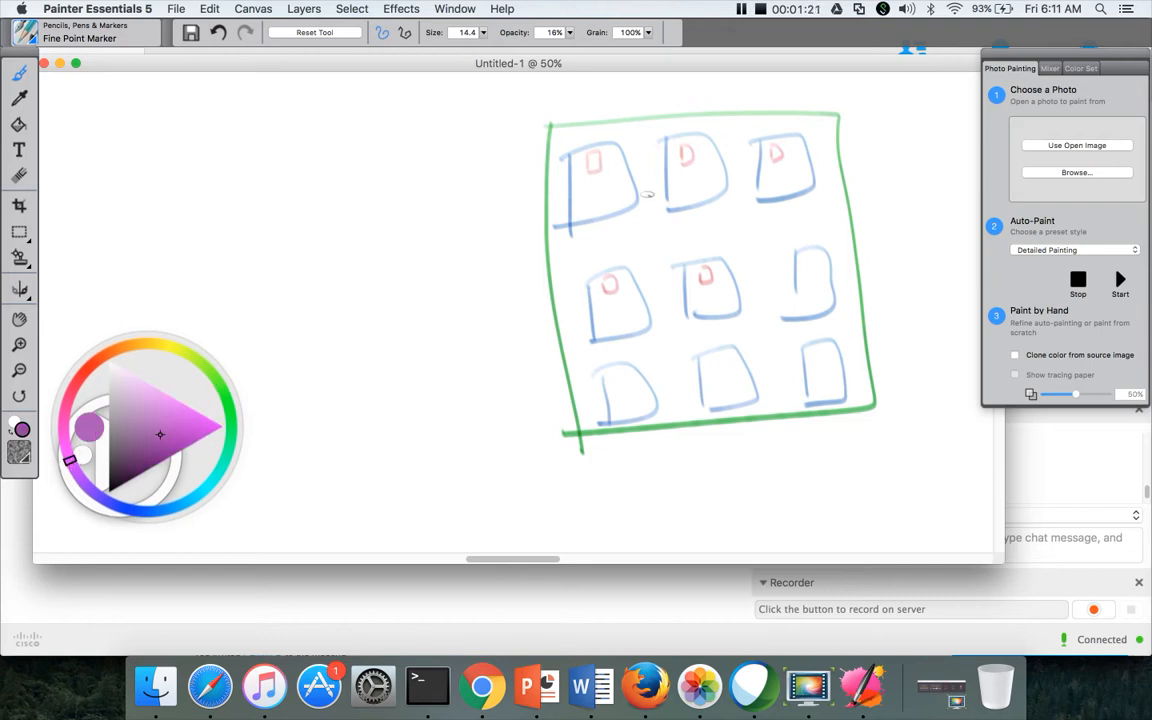
mouse_move(712, 308)
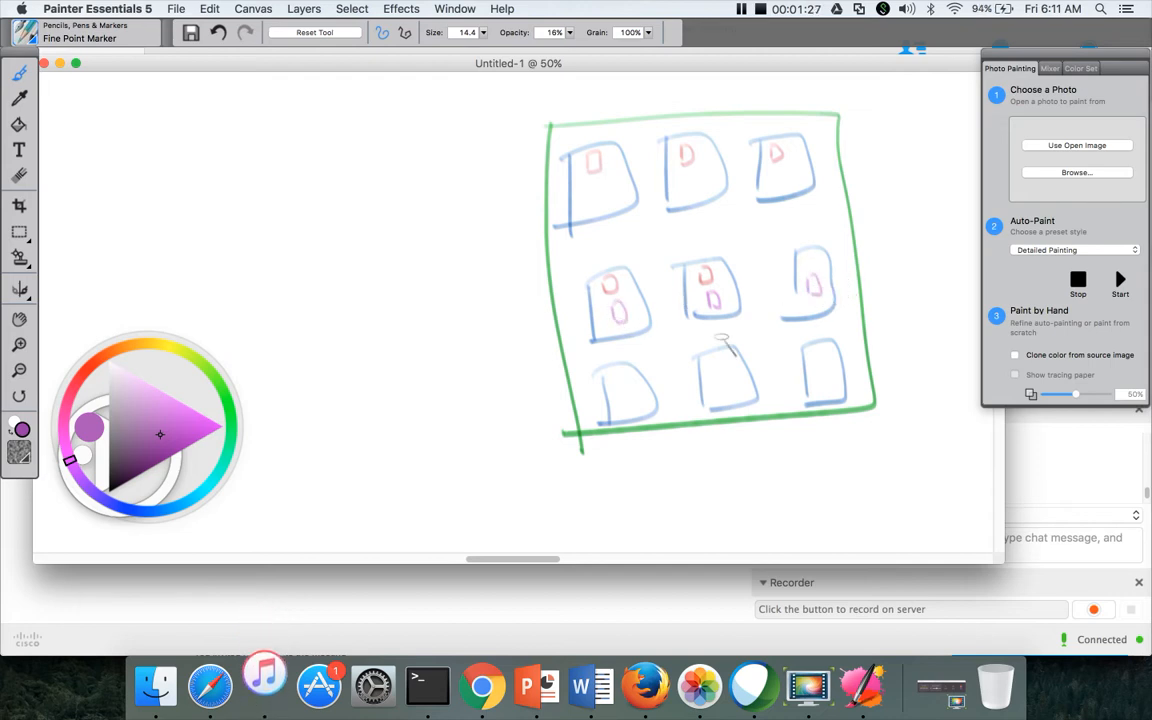
left_click_drag(725, 340, 630, 357)
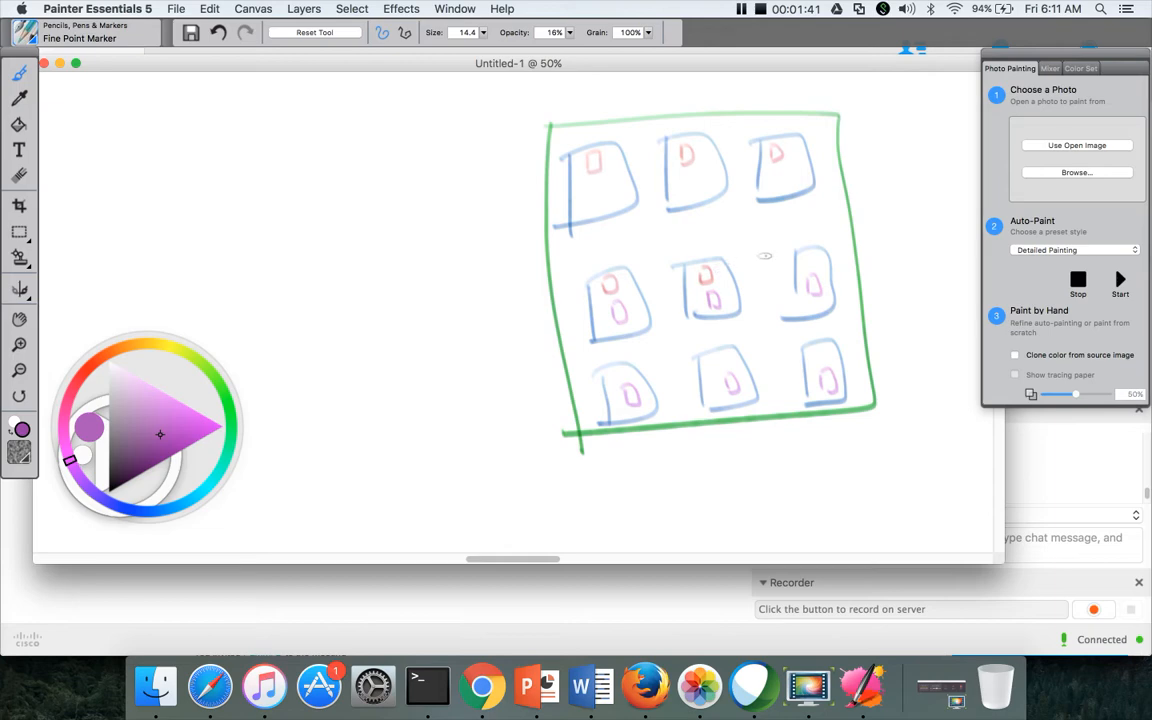
mouse_move(536, 440)
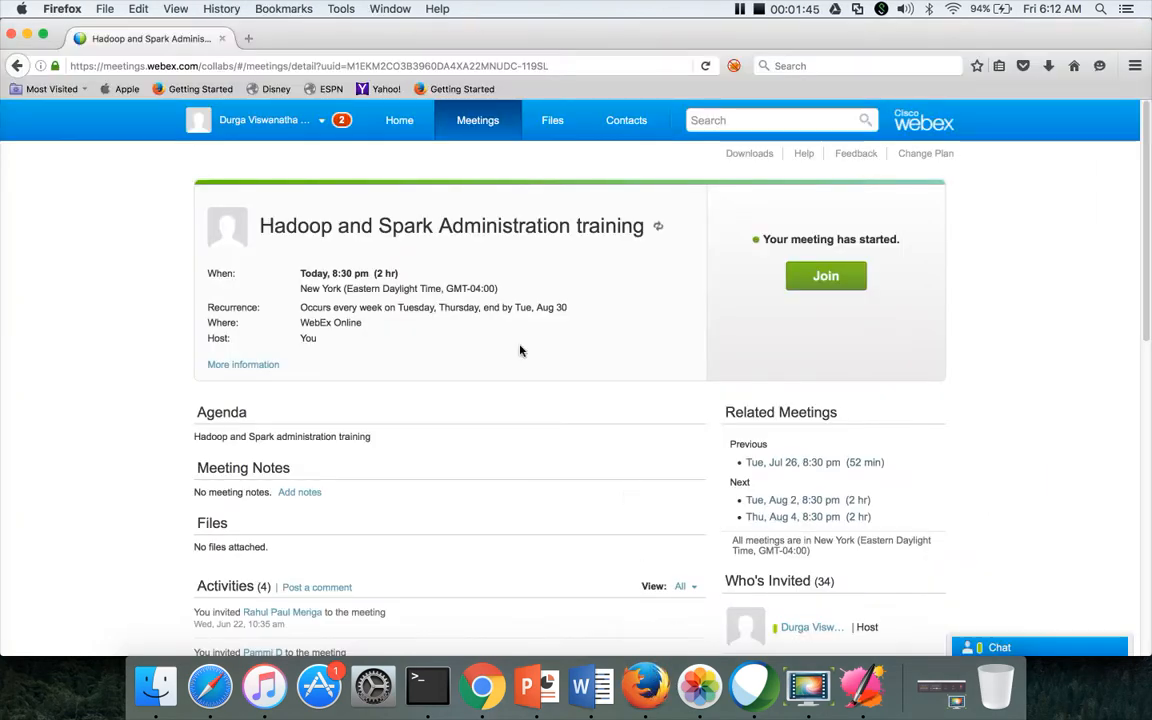
- Start Share Screen from the host's attendee entry in WebEx Meetings
left_click(825, 276)
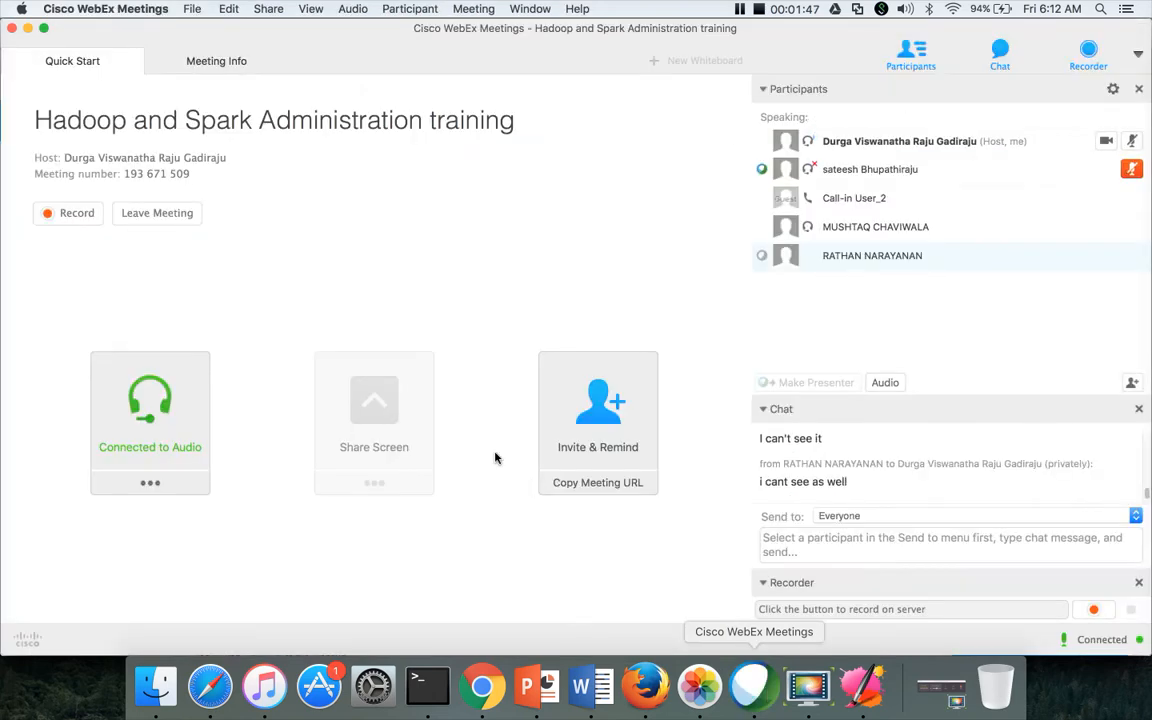
right_click(898, 141)
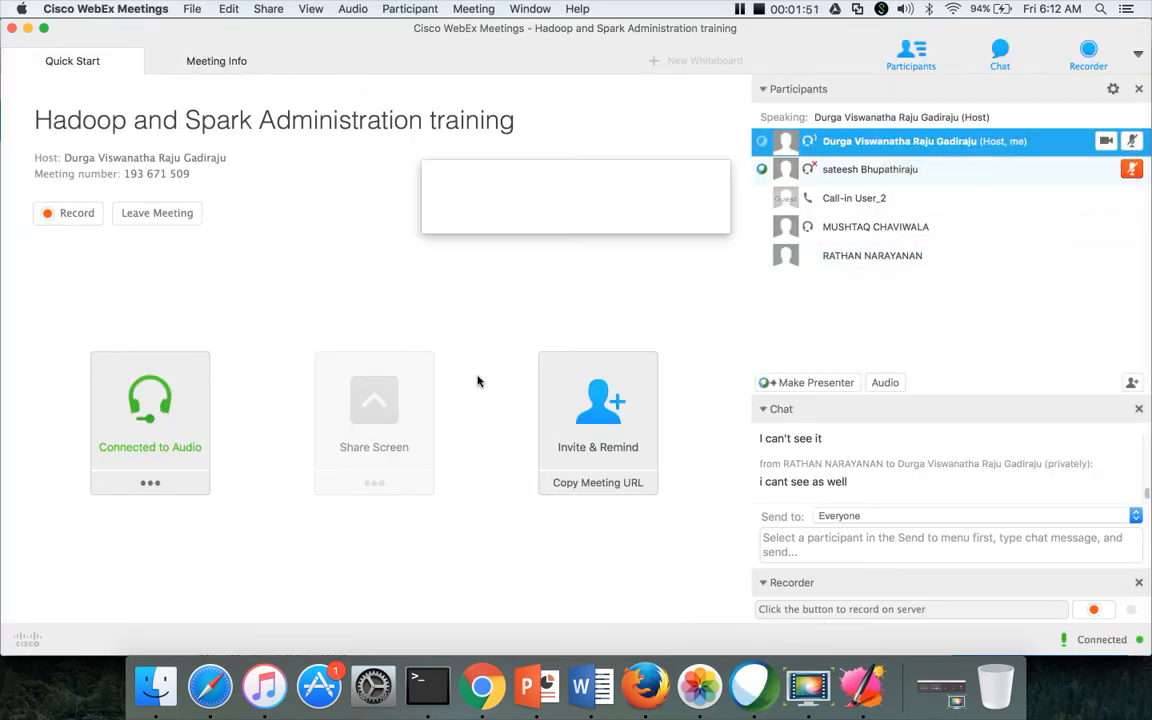
left_click(374, 410)
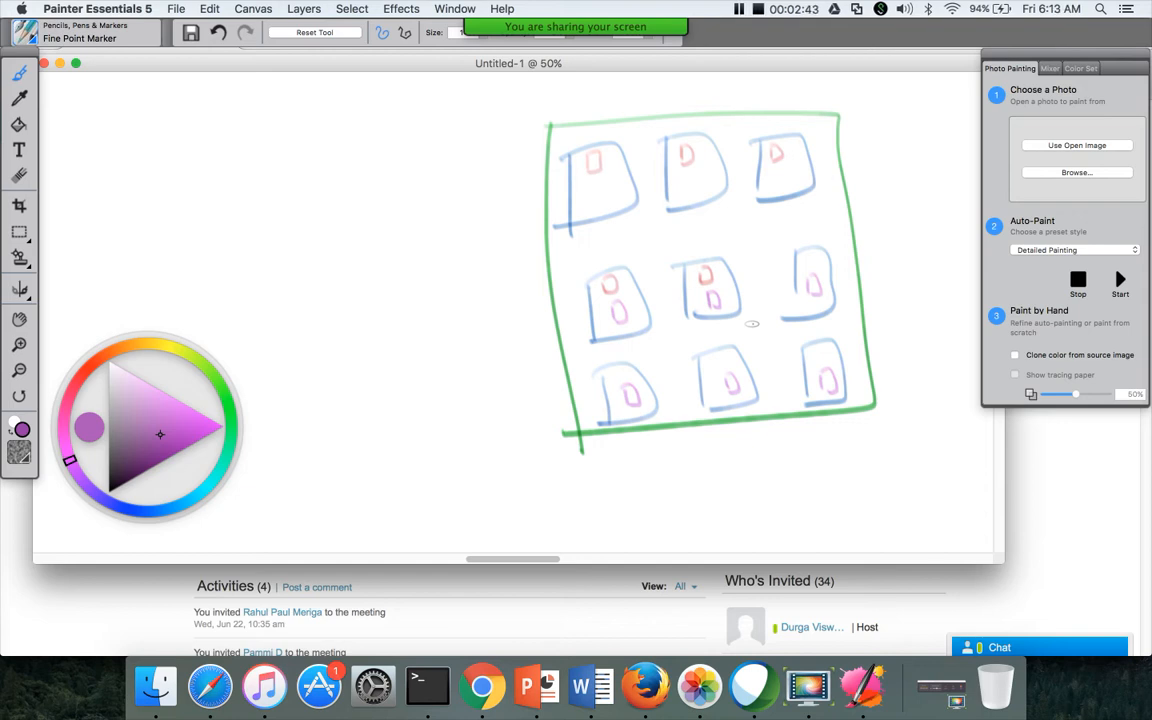
mouse_move(365, 434)
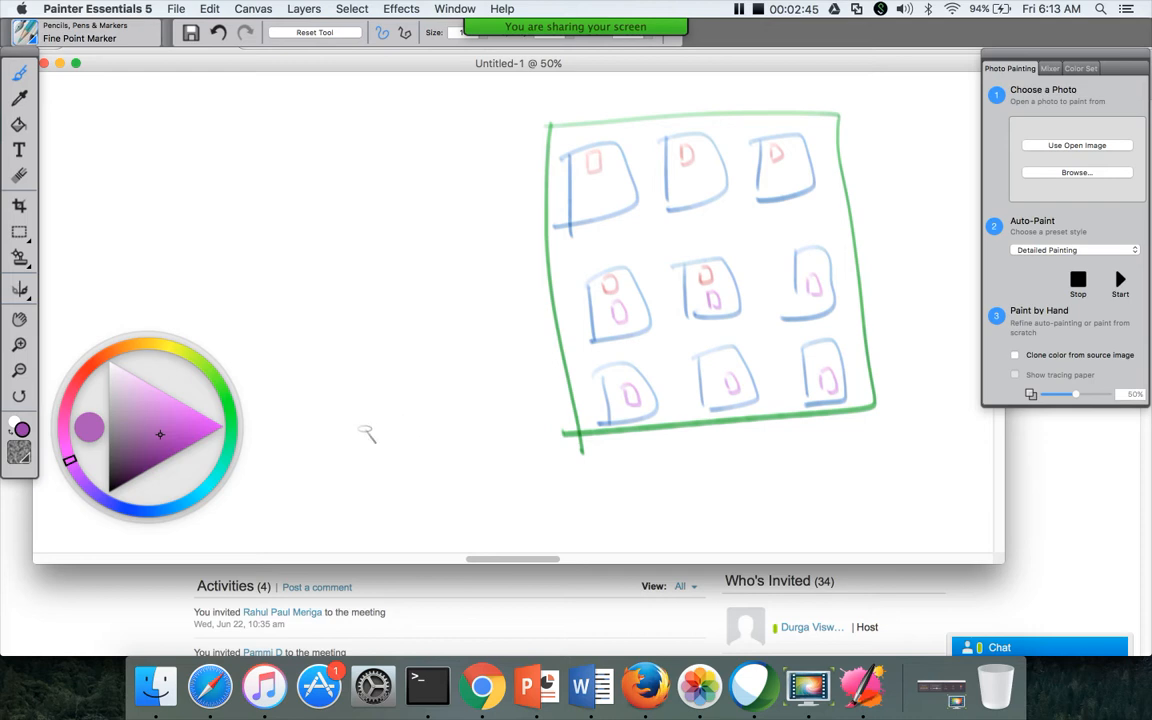
- Handwrite a purple 'D→HR' label and a red 'D→MFG' label above it
left_click_drag(365, 435, 455, 430)
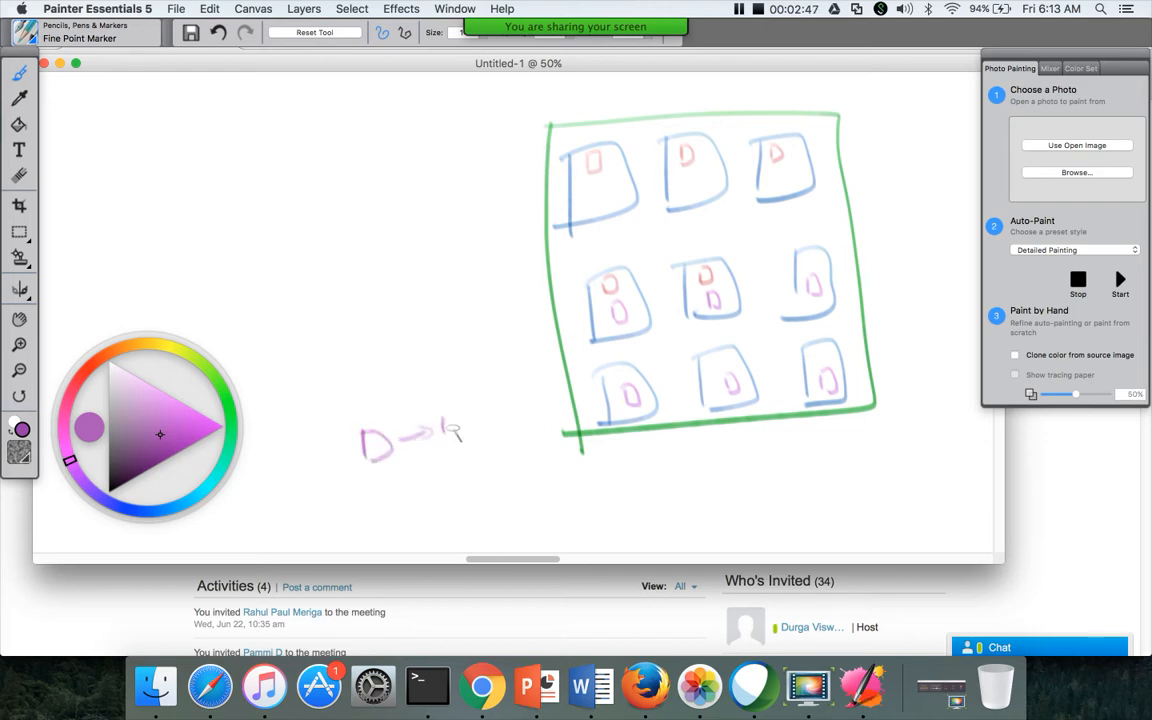
left_click_drag(445, 430, 485, 405)
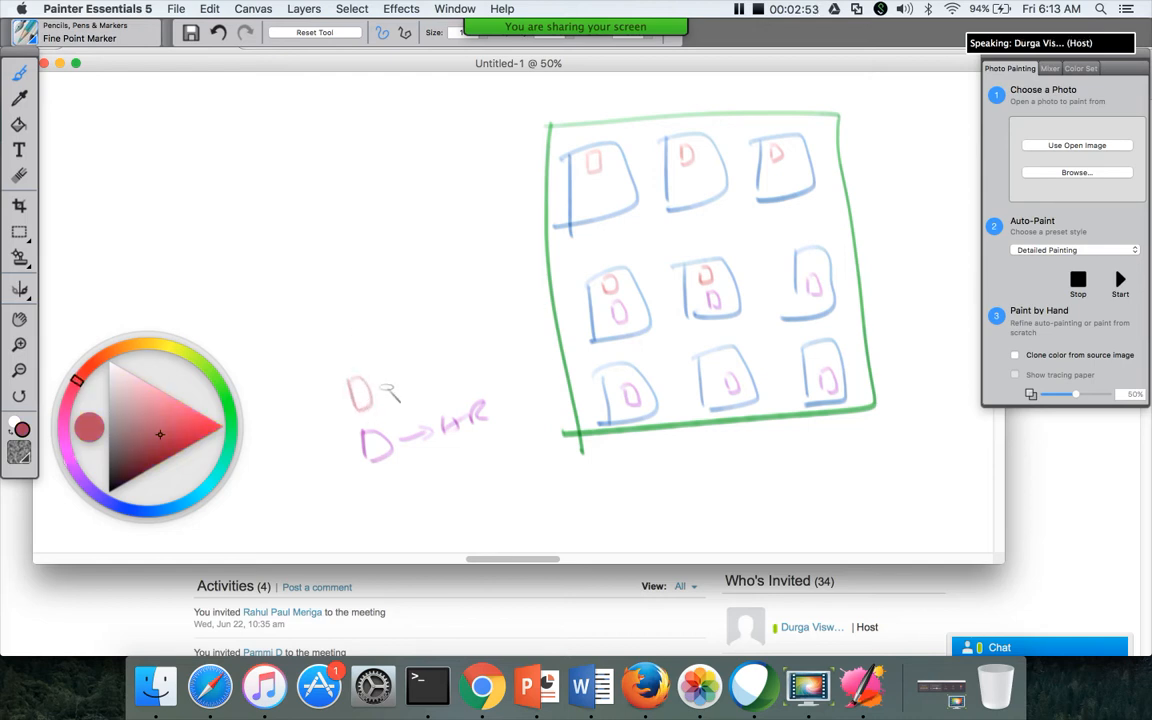
left_click_drag(375, 390, 430, 375)
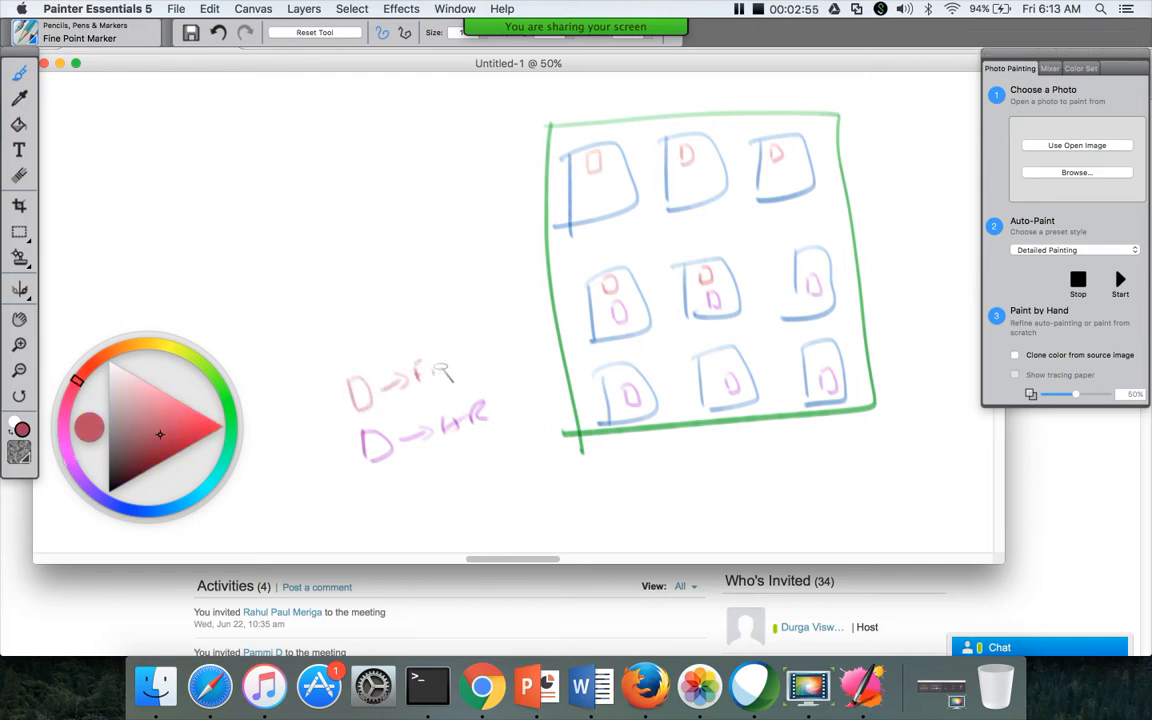
left_click_drag(415, 360, 460, 365)
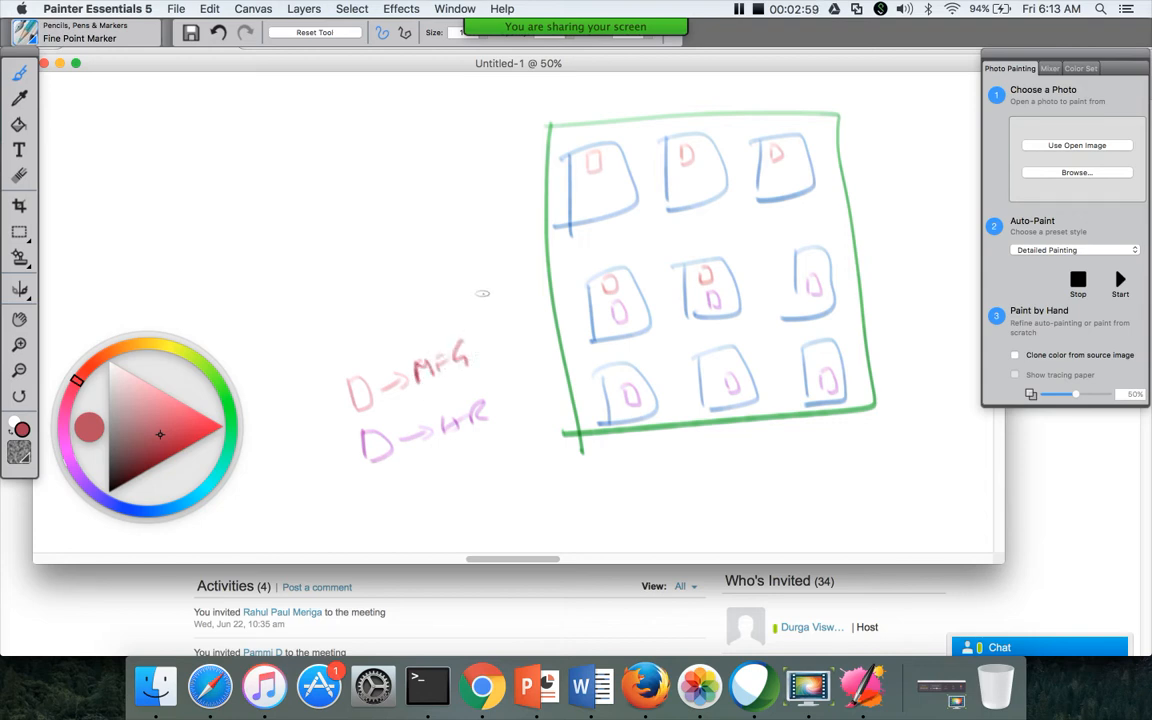
mouse_move(584, 363)
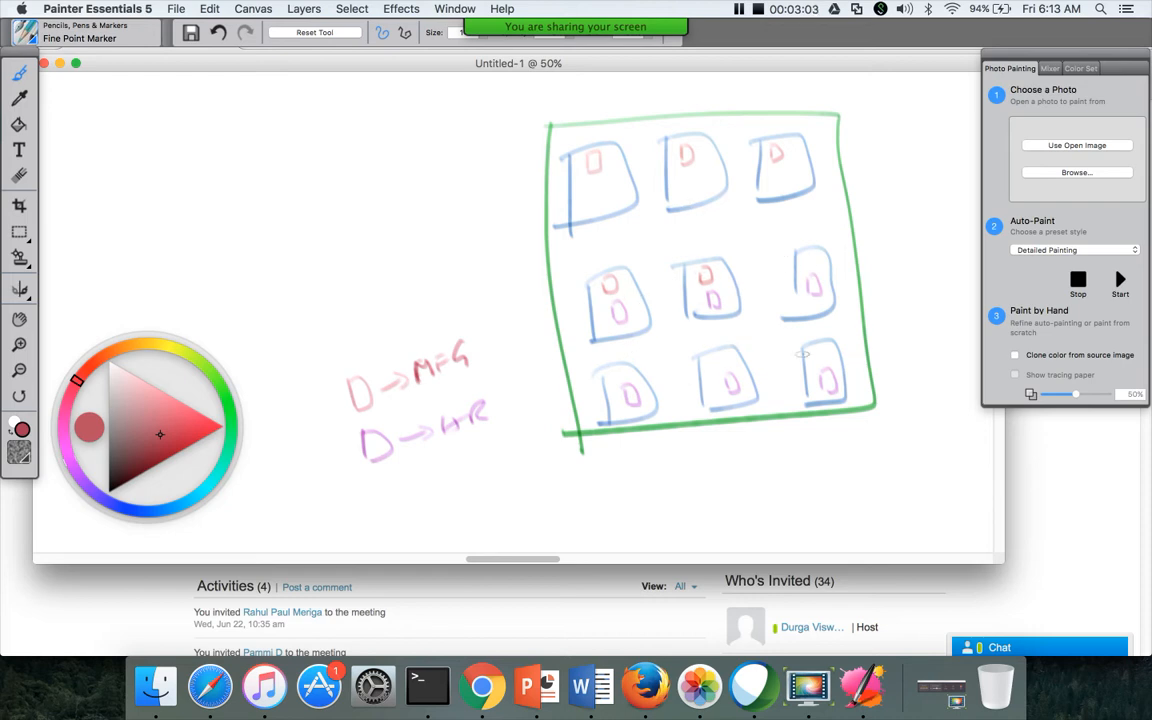
mouse_move(615, 350)
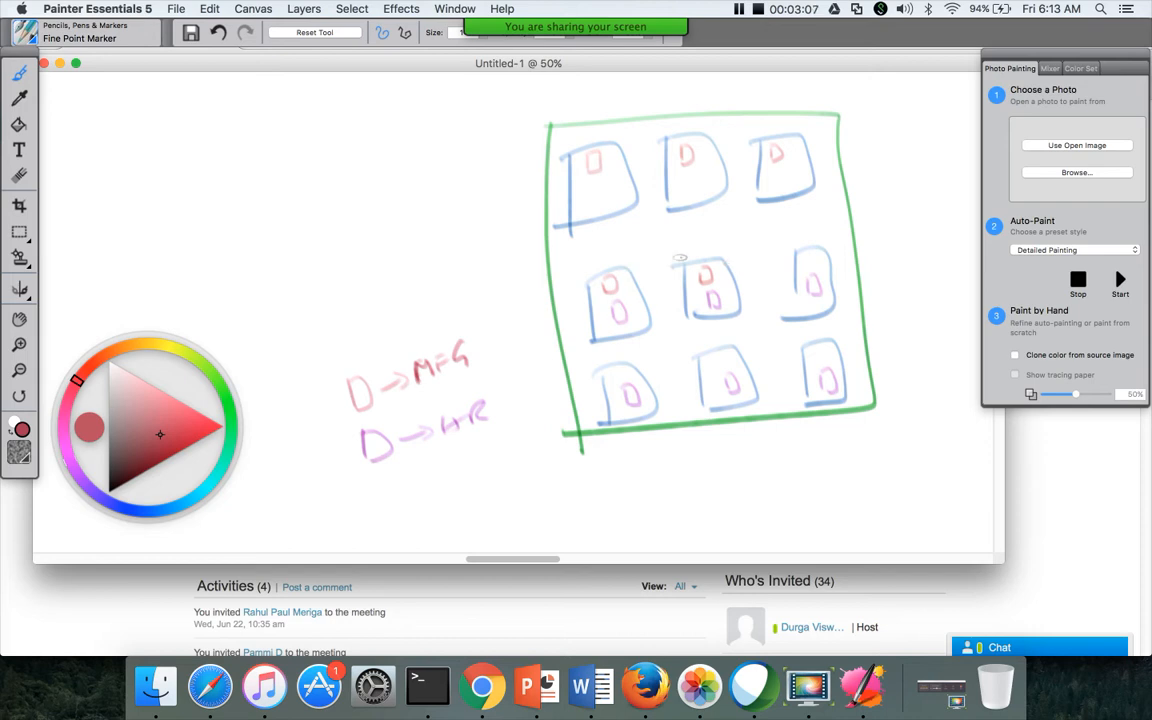
mouse_move(350, 240)
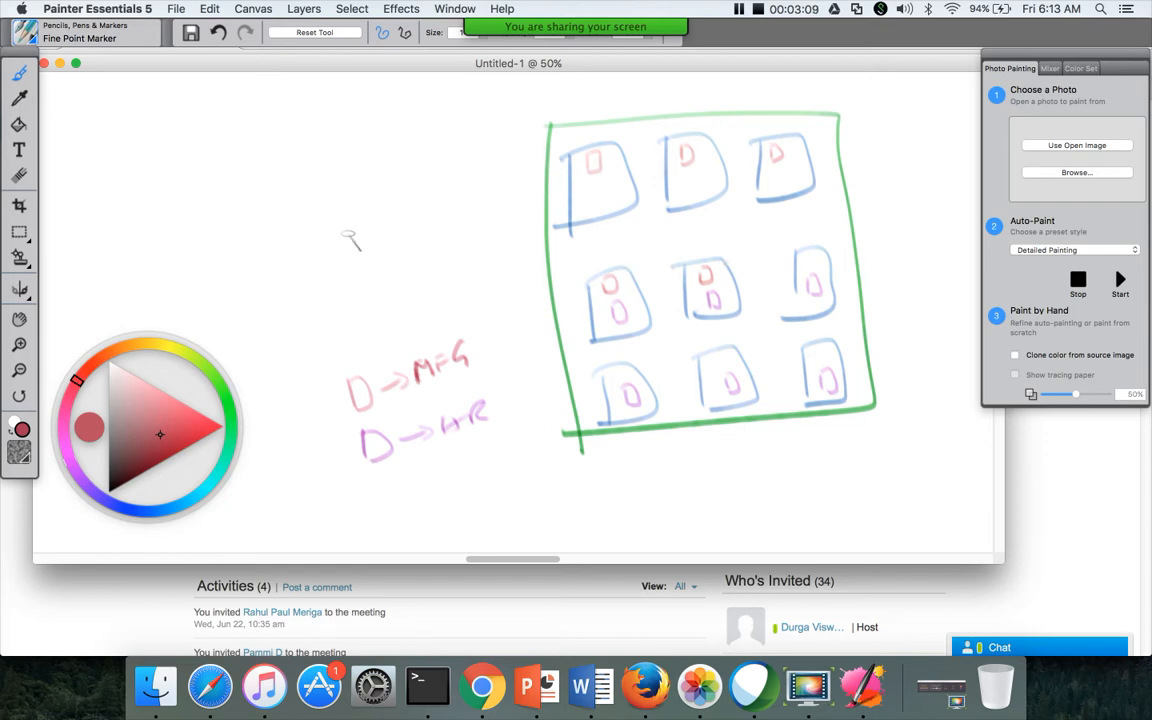
mouse_move(311, 210)
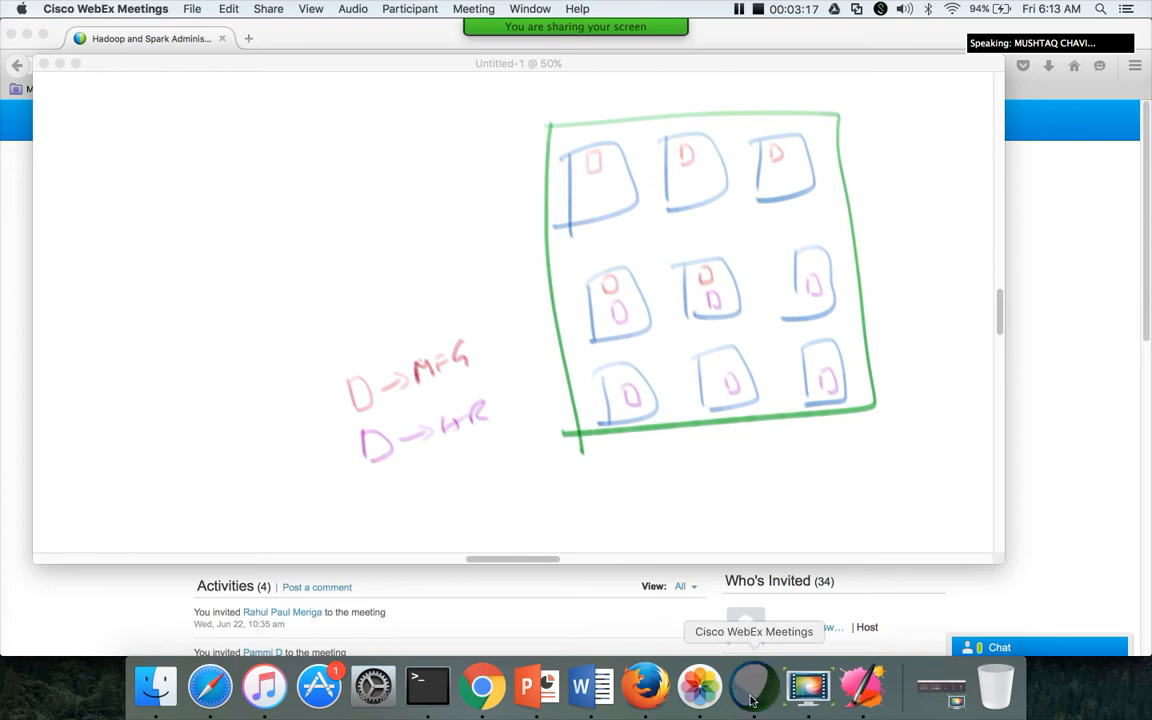
- Bring the Painter Essentials canvas back to front while screen sharing continues
right_click(753, 686)
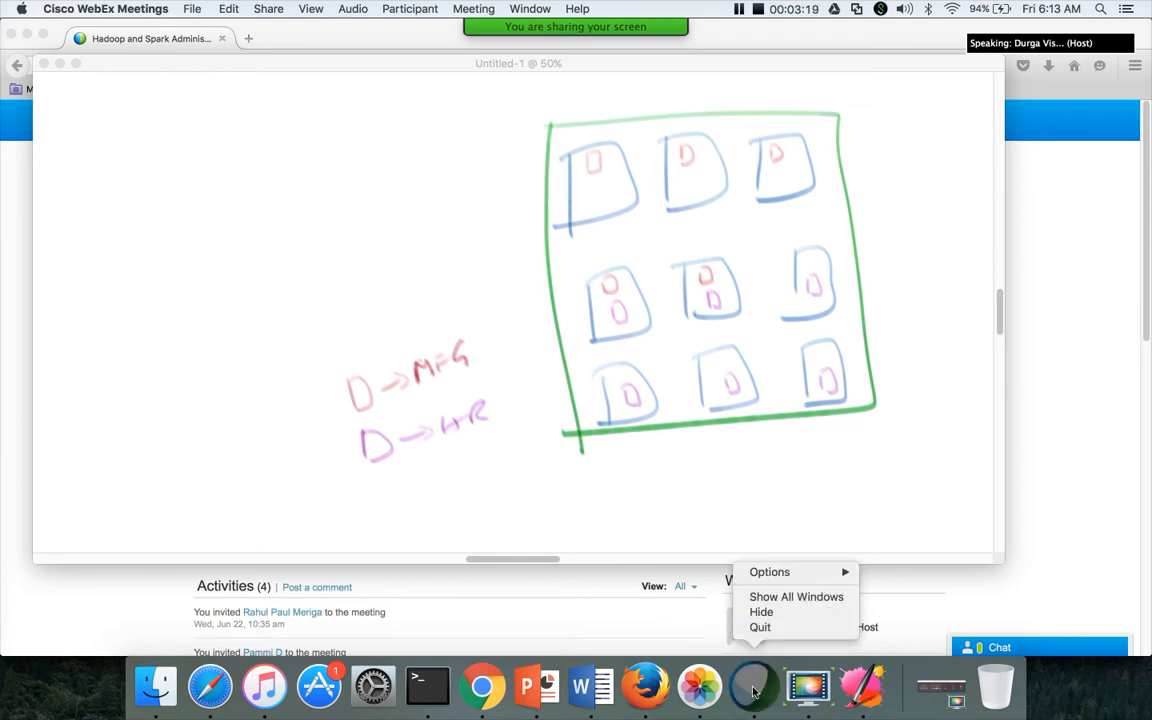
left_click(753, 686)
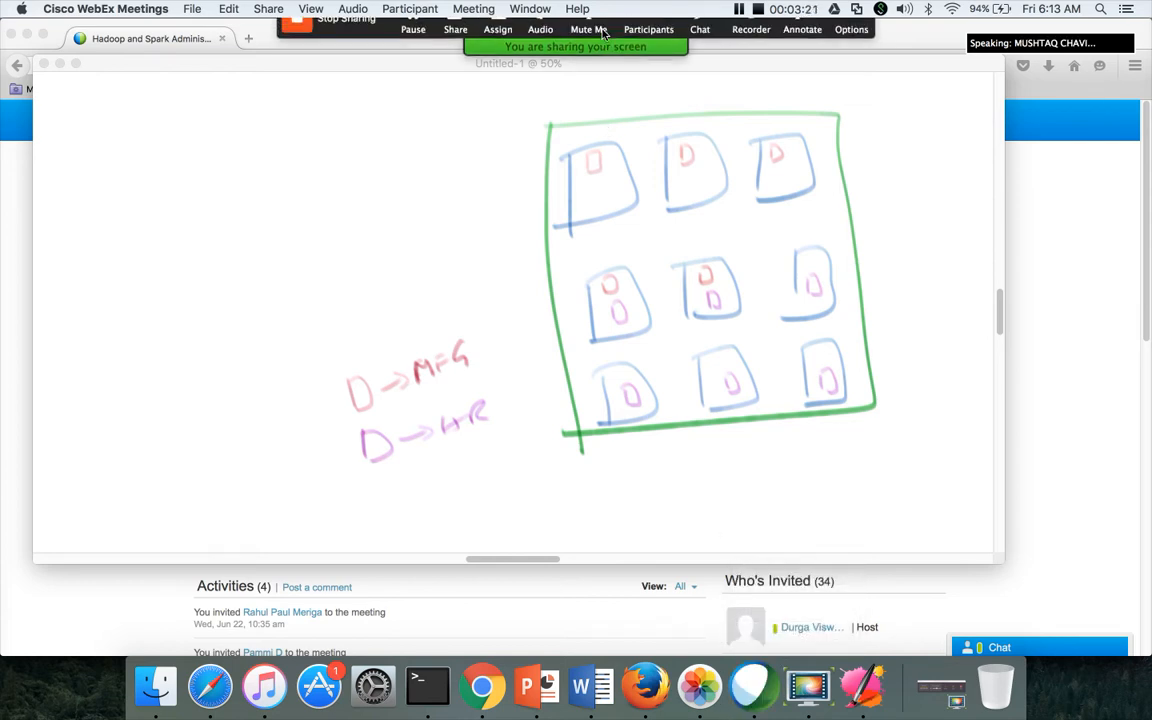
left_click(648, 40)
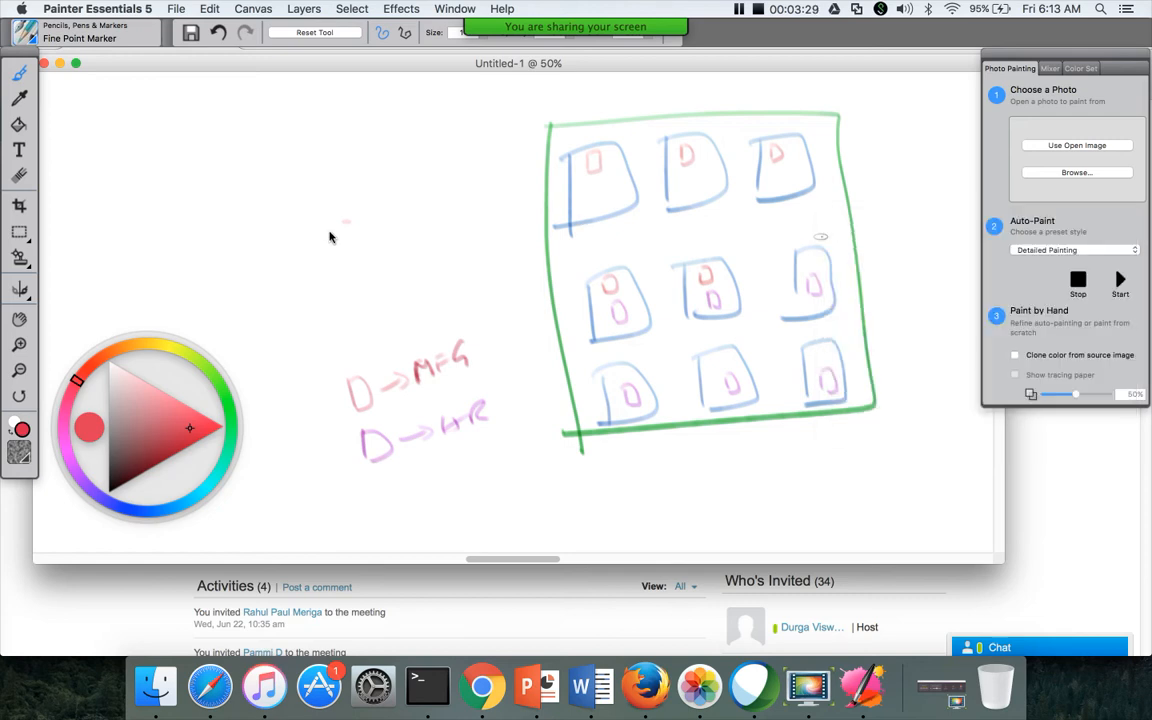
- Draw two red boxes left of the grid, labelled 'NN' and 'SNN'
left_click_drag(288, 135, 305, 205)
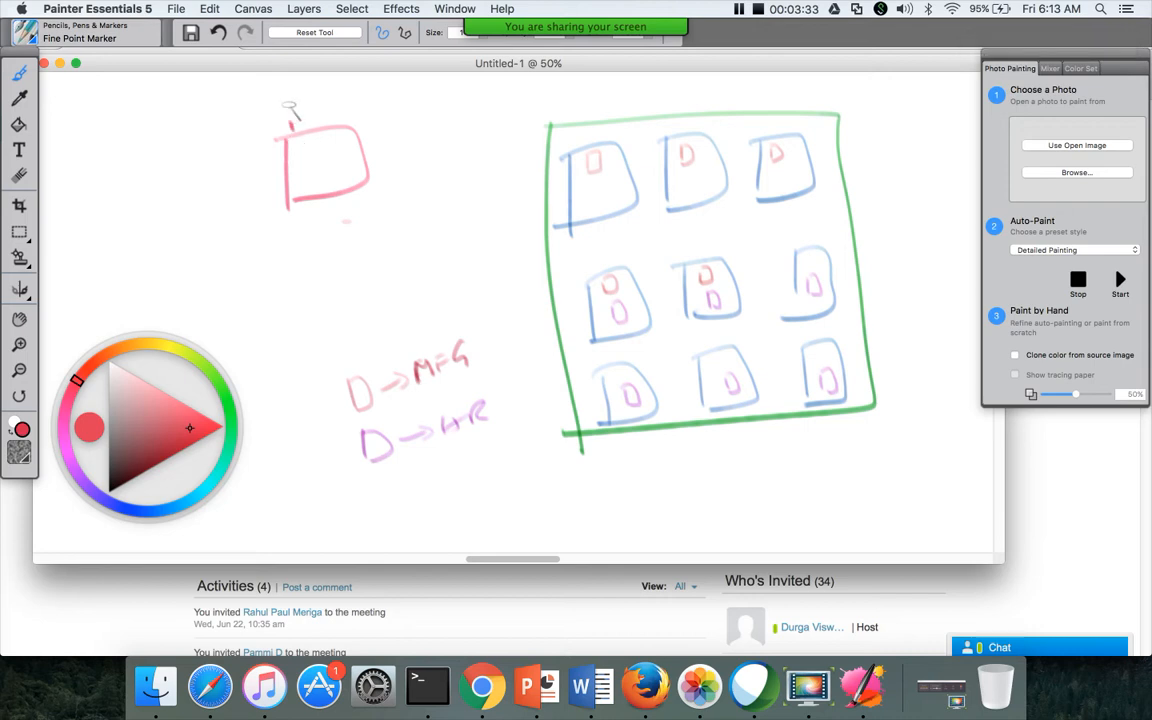
left_click_drag(290, 115, 335, 100)
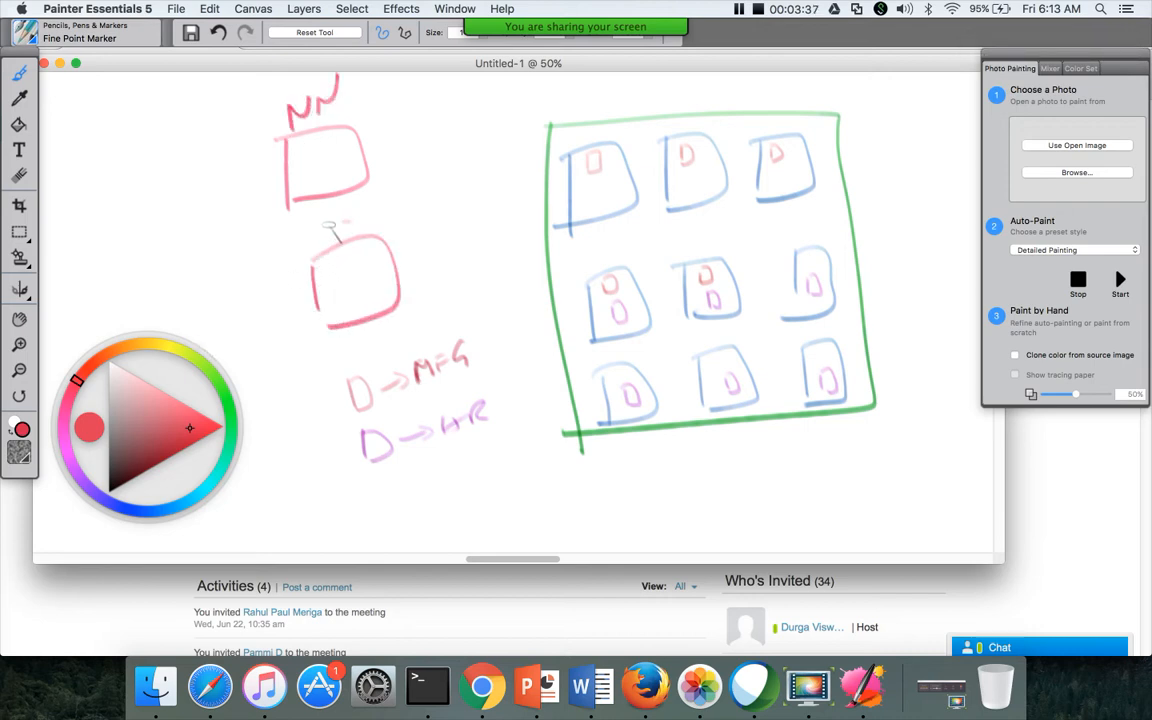
left_click_drag(315, 235, 370, 230)
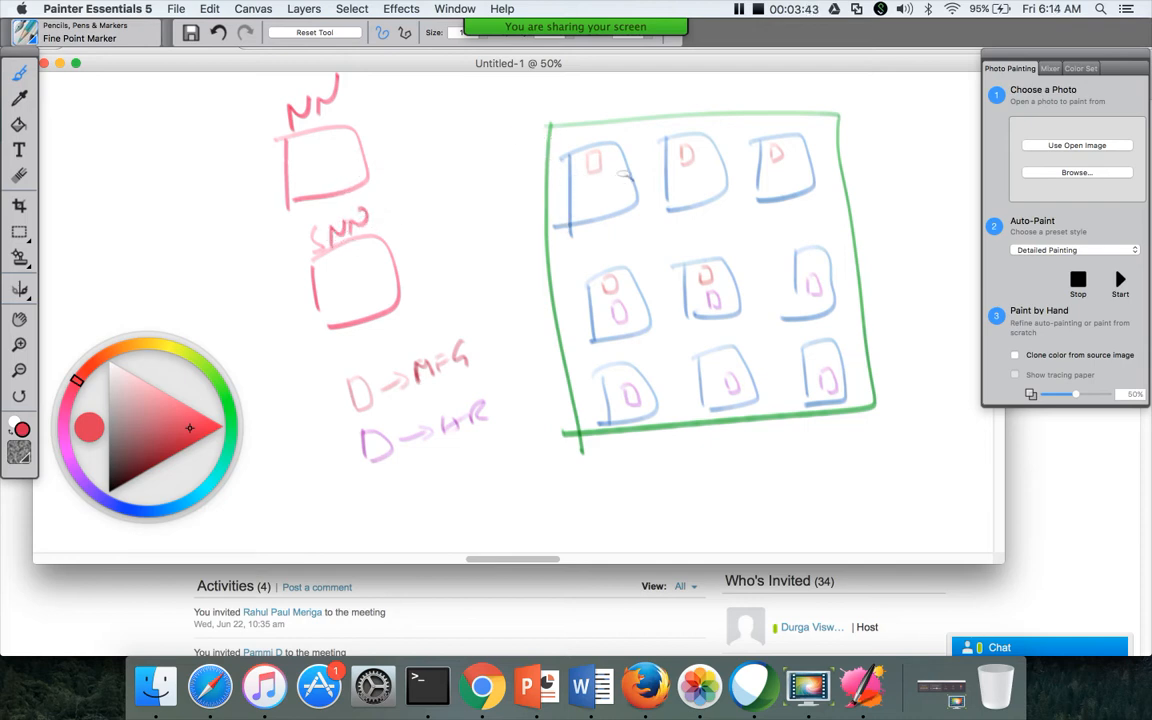
mouse_move(678, 378)
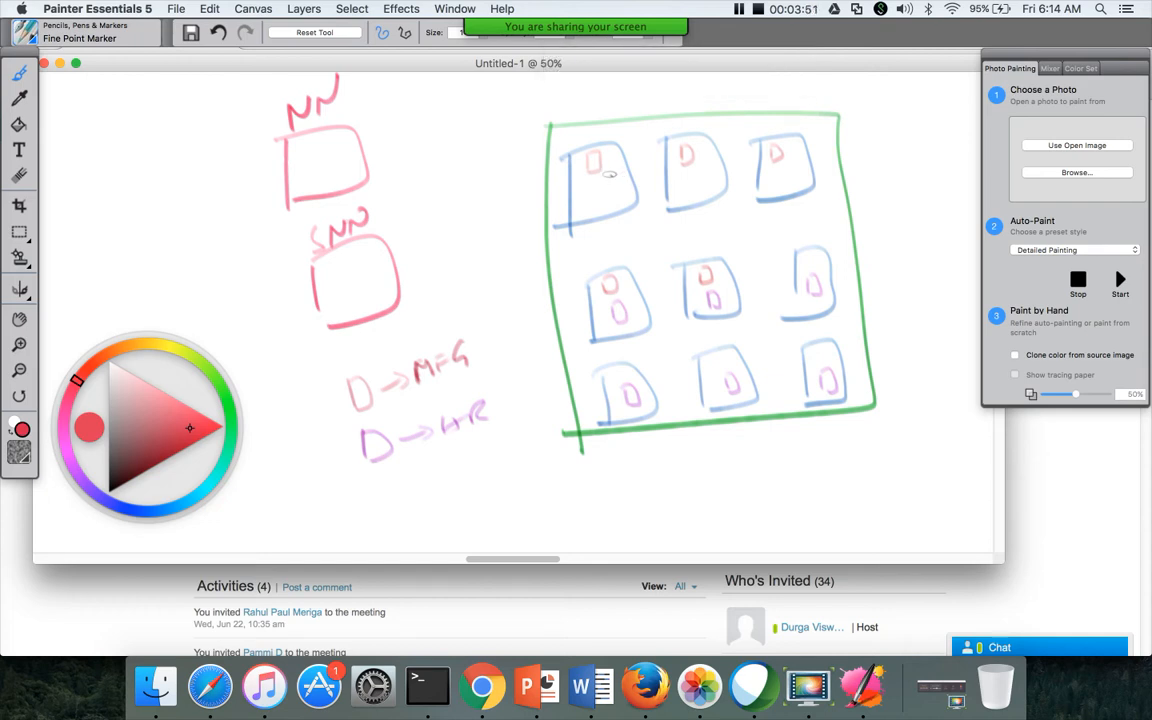
mouse_move(450, 366)
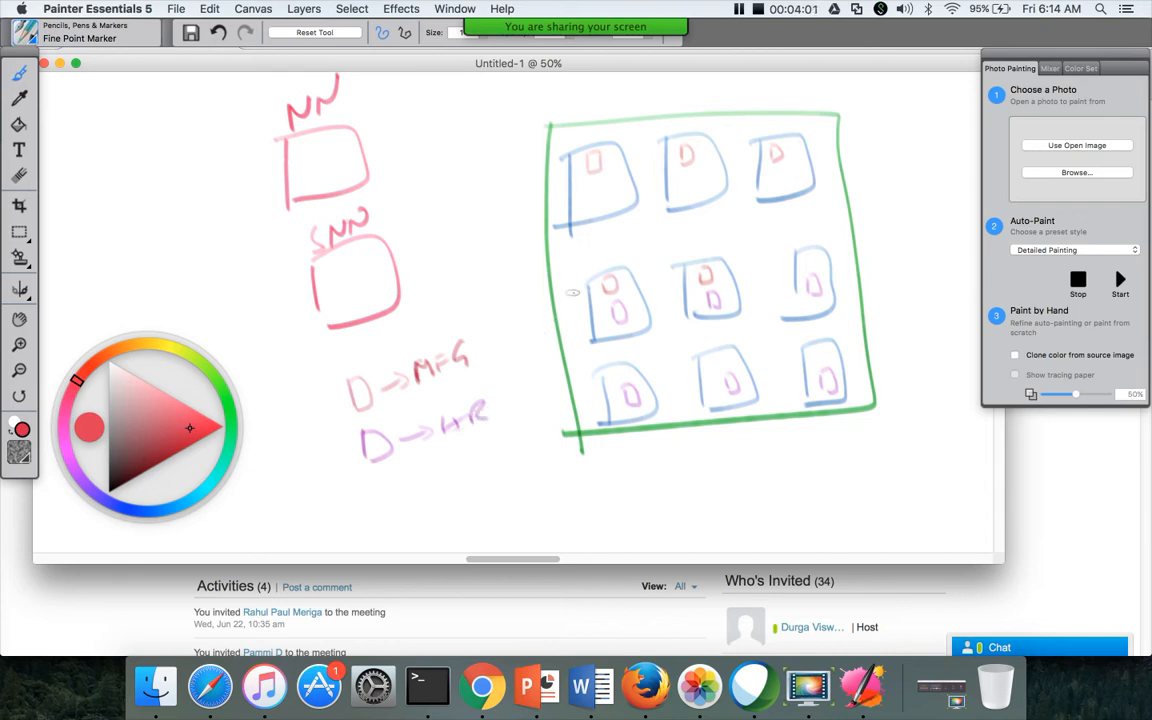
mouse_move(573, 303)
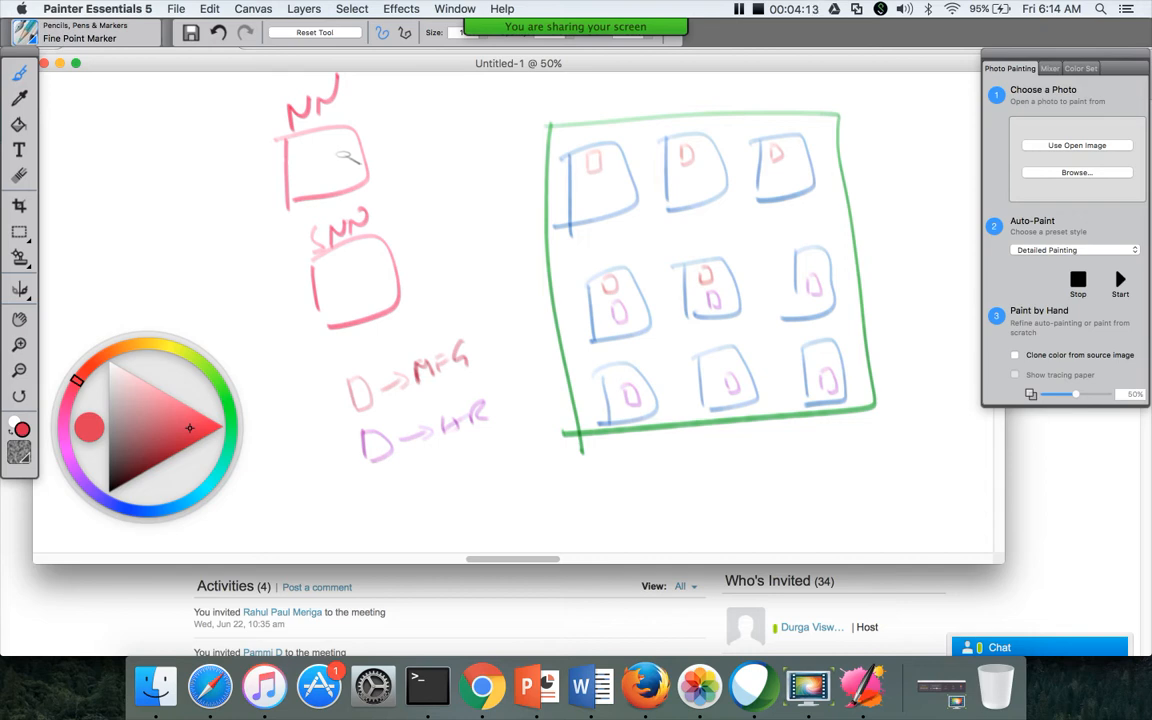
mouse_move(350, 155)
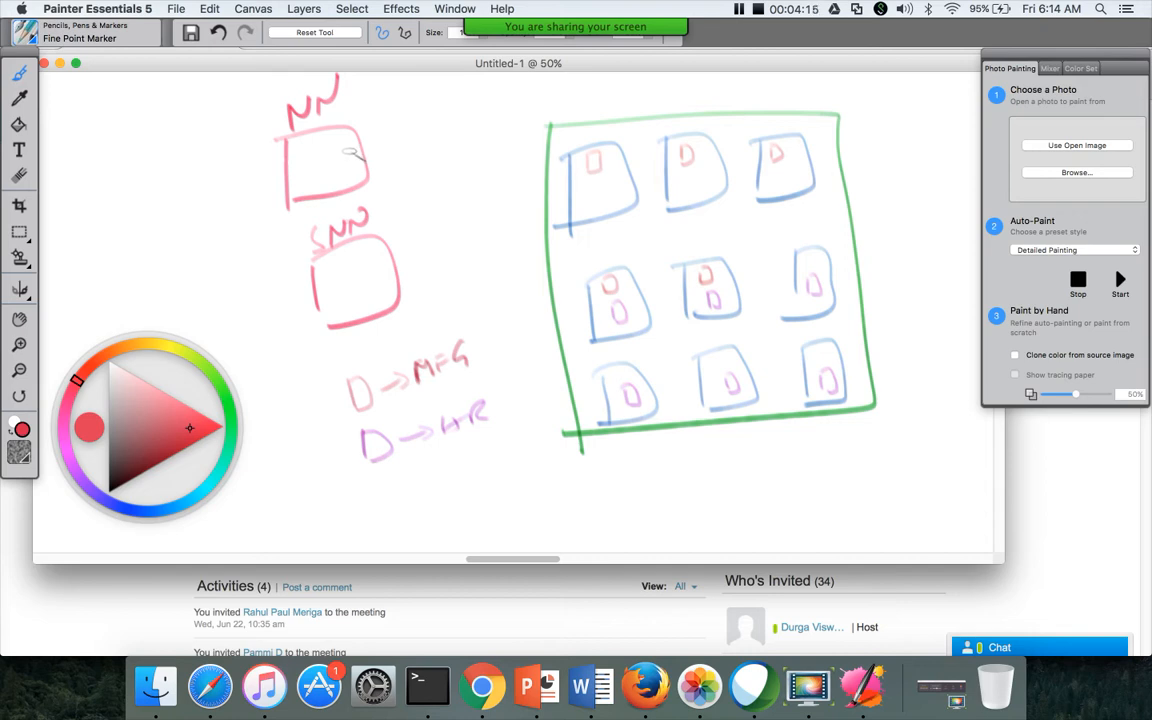
mouse_move(395, 162)
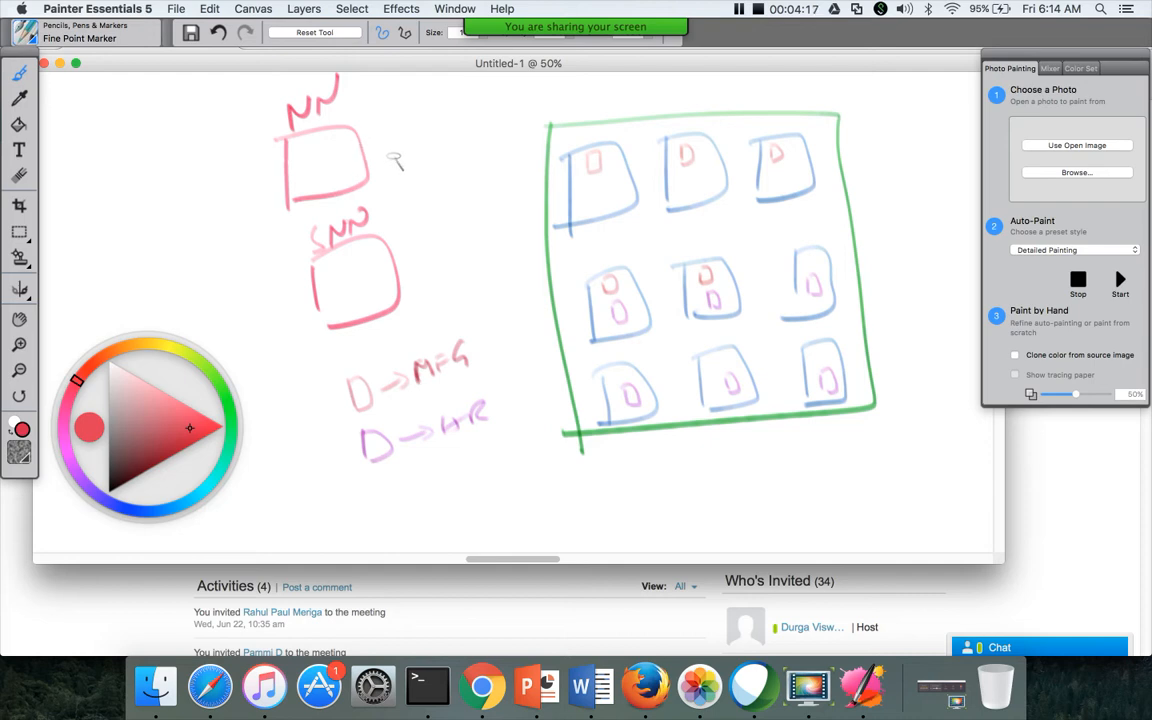
- Write red 'EL' and 'FSI' notes right of the NN box and underline SNN
left_click_drag(390, 160, 425, 155)
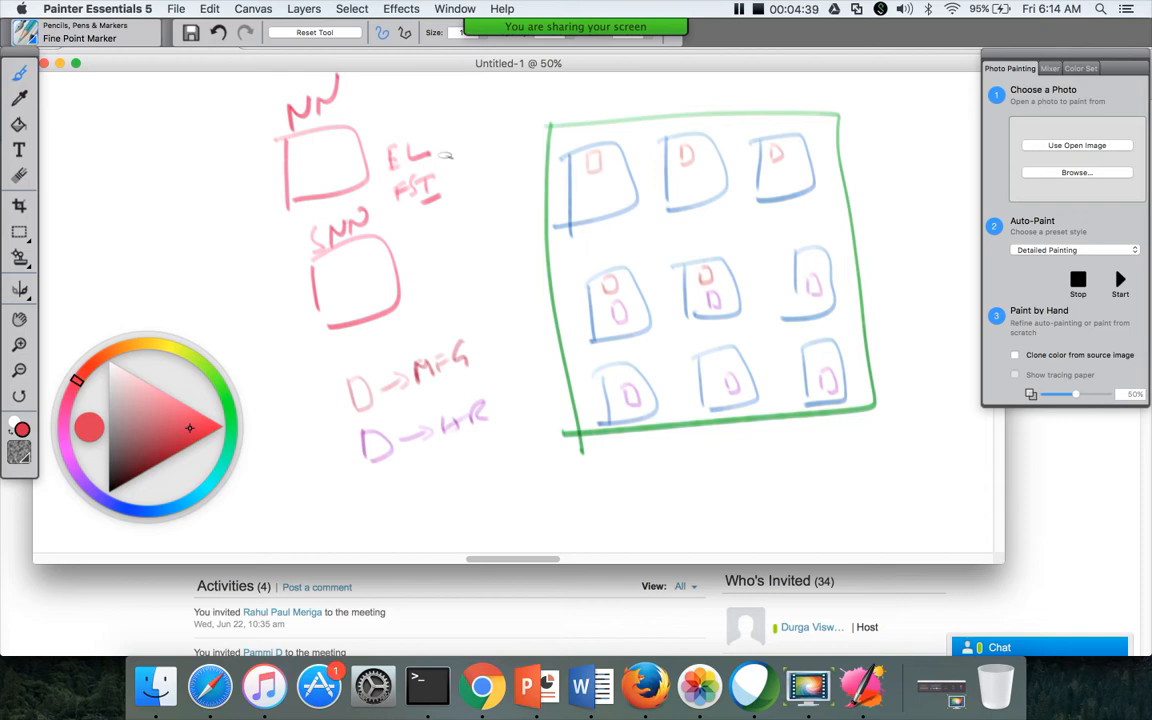
mouse_move(457, 124)
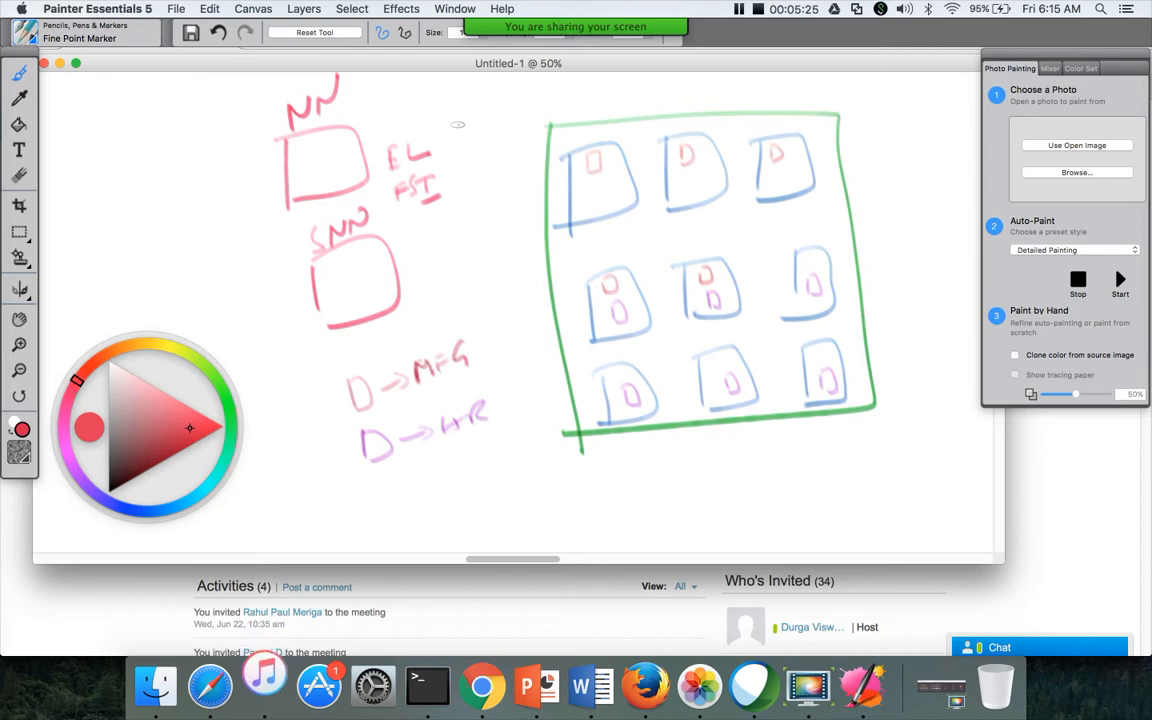
mouse_move(398, 163)
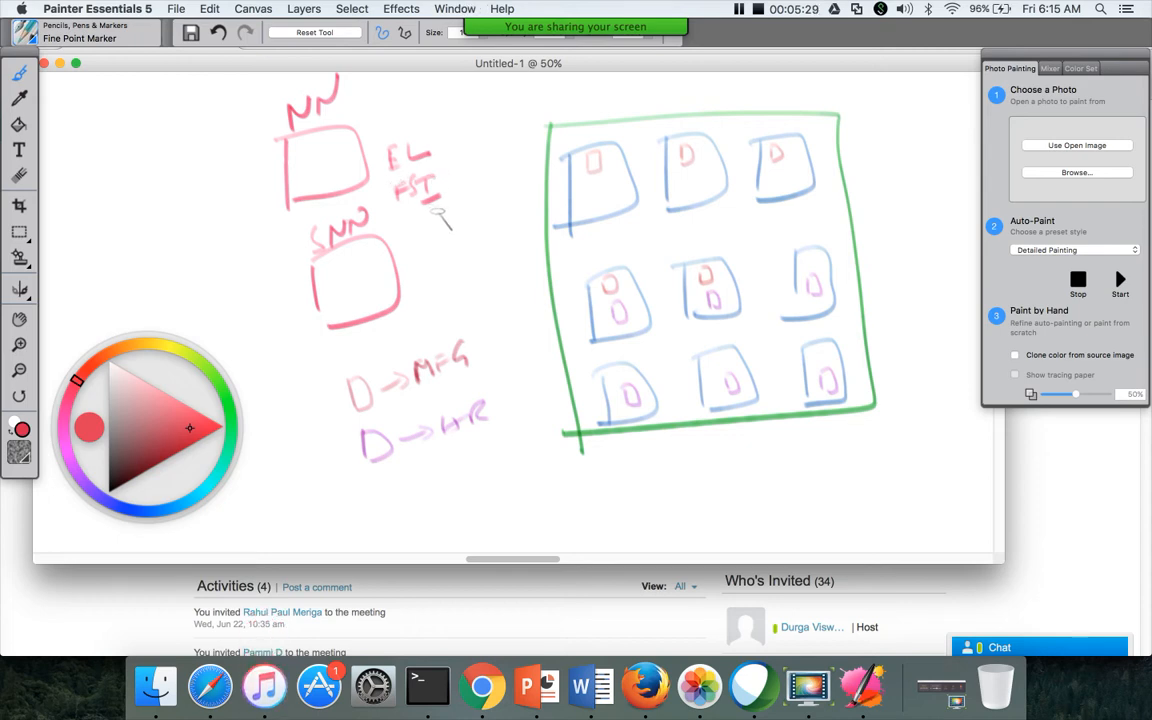
mouse_move(358, 252)
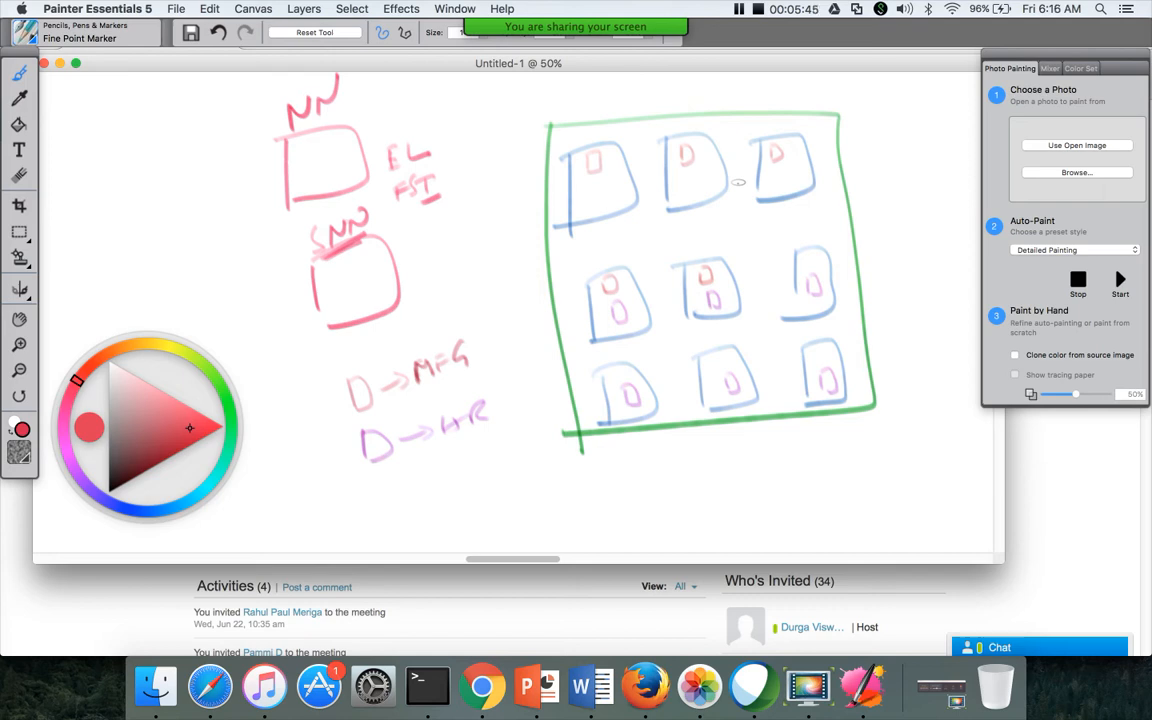
mouse_move(88, 164)
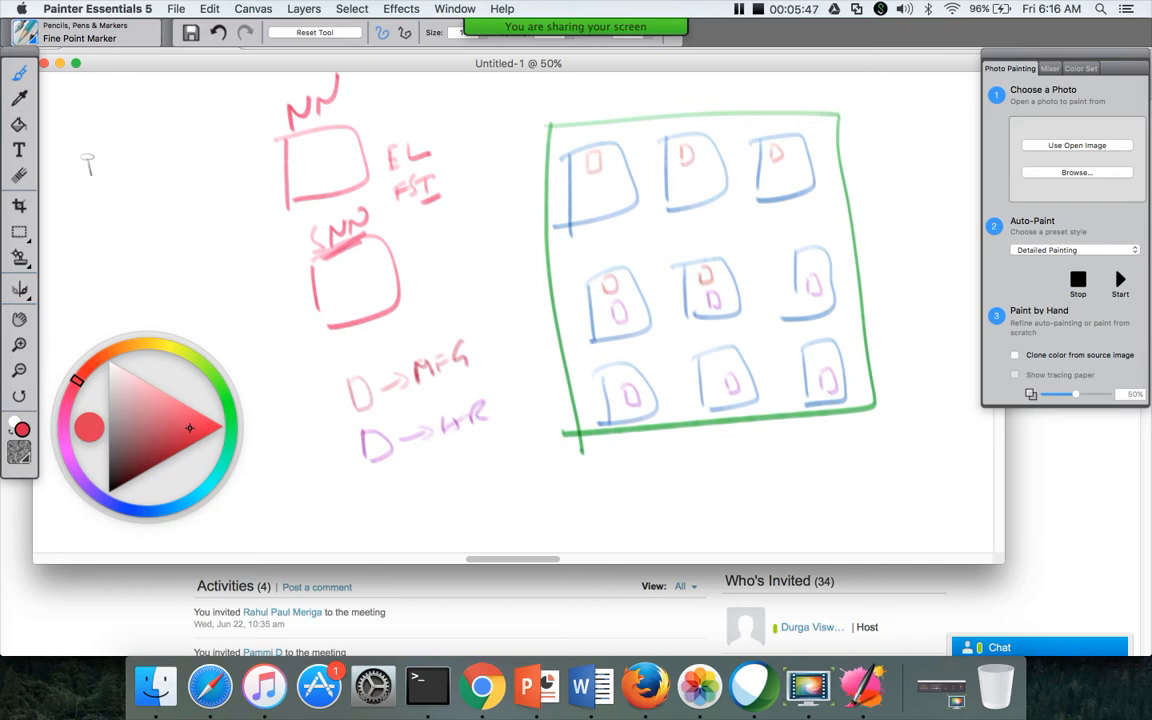
- Write a red '124GB' note at the canvas top-left and underline it
left_click_drag(90, 160, 150, 150)
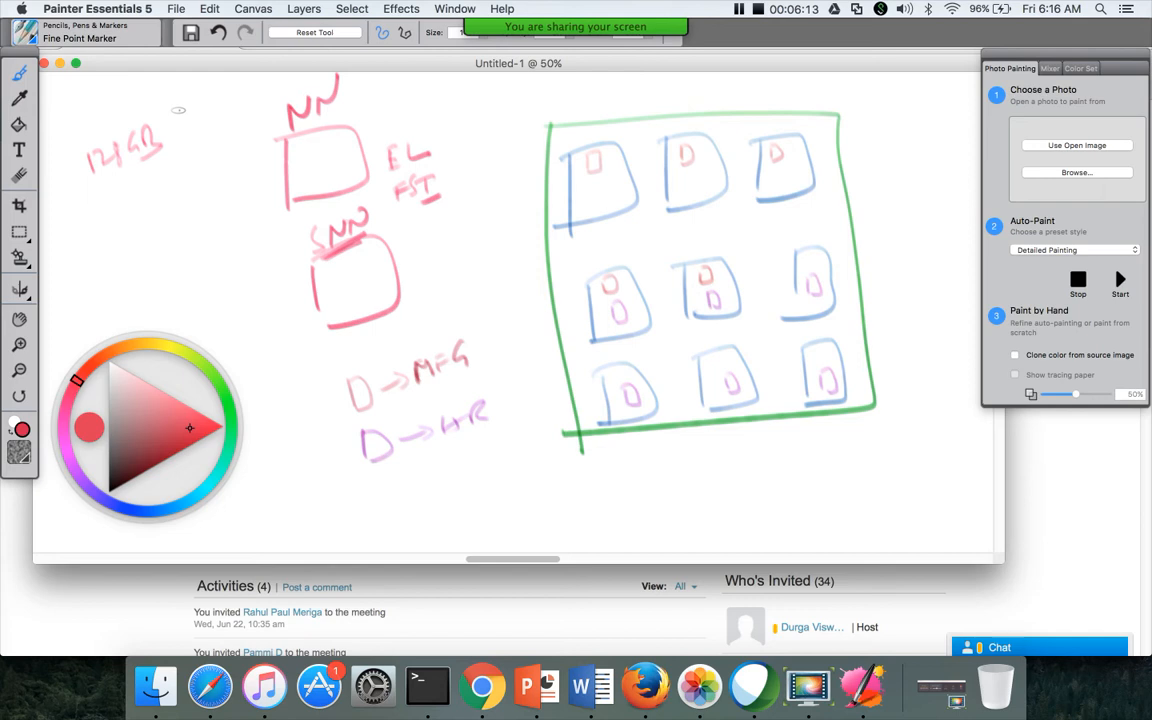
mouse_move(272, 163)
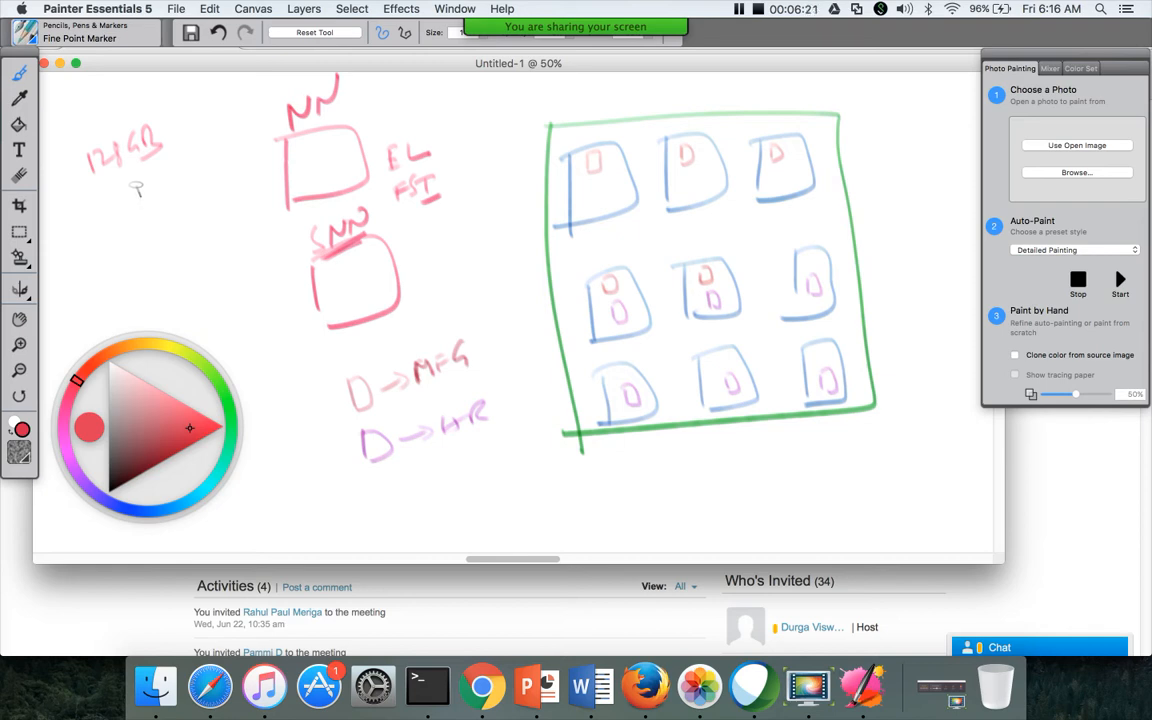
mouse_move(162, 175)
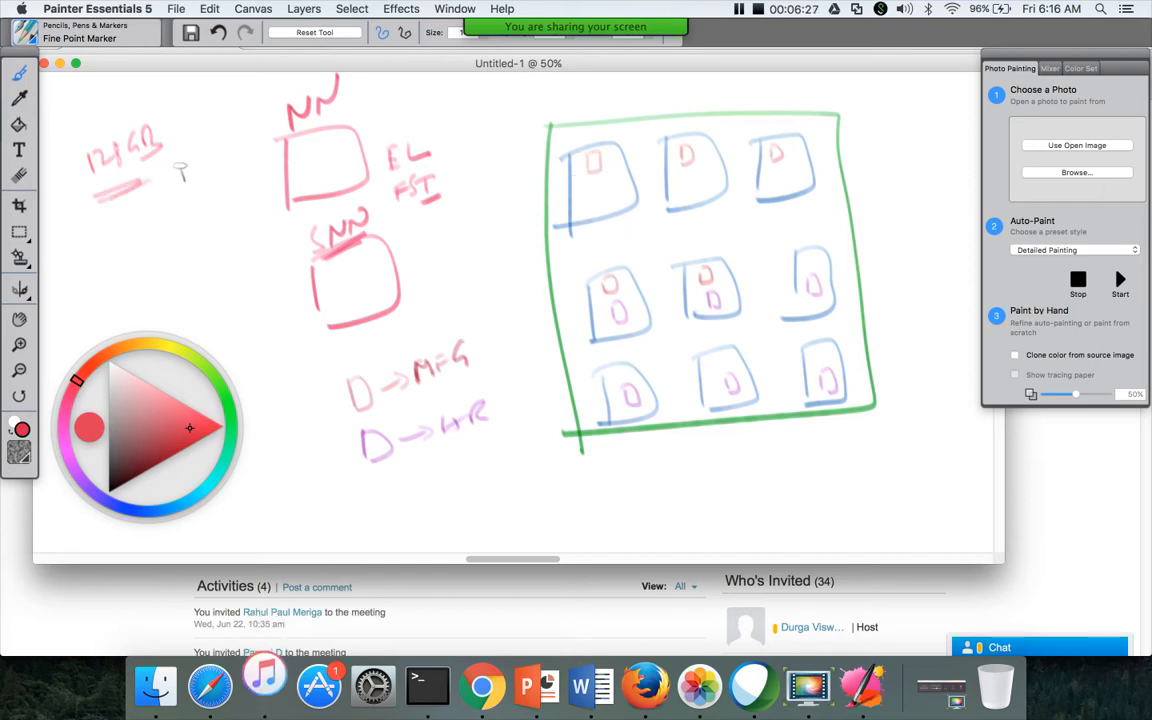
mouse_move(213, 161)
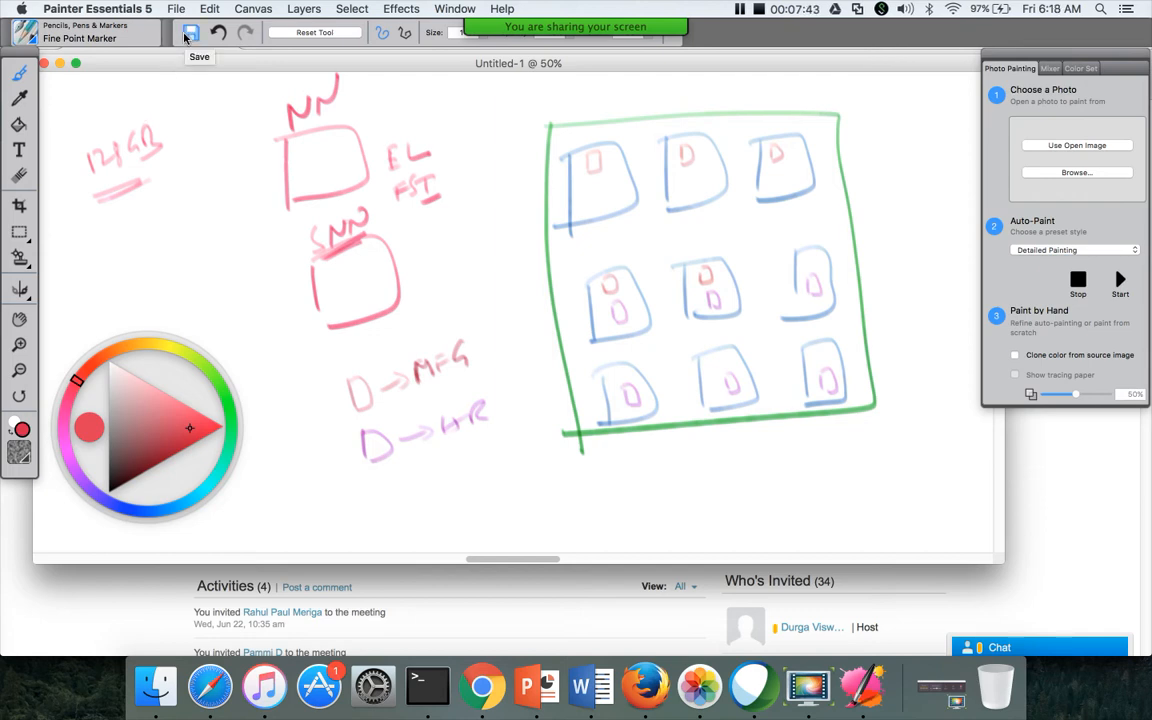
- Erase the red NN/SNN boxes and notes with the Eraser at size 42
left_click(176, 8)
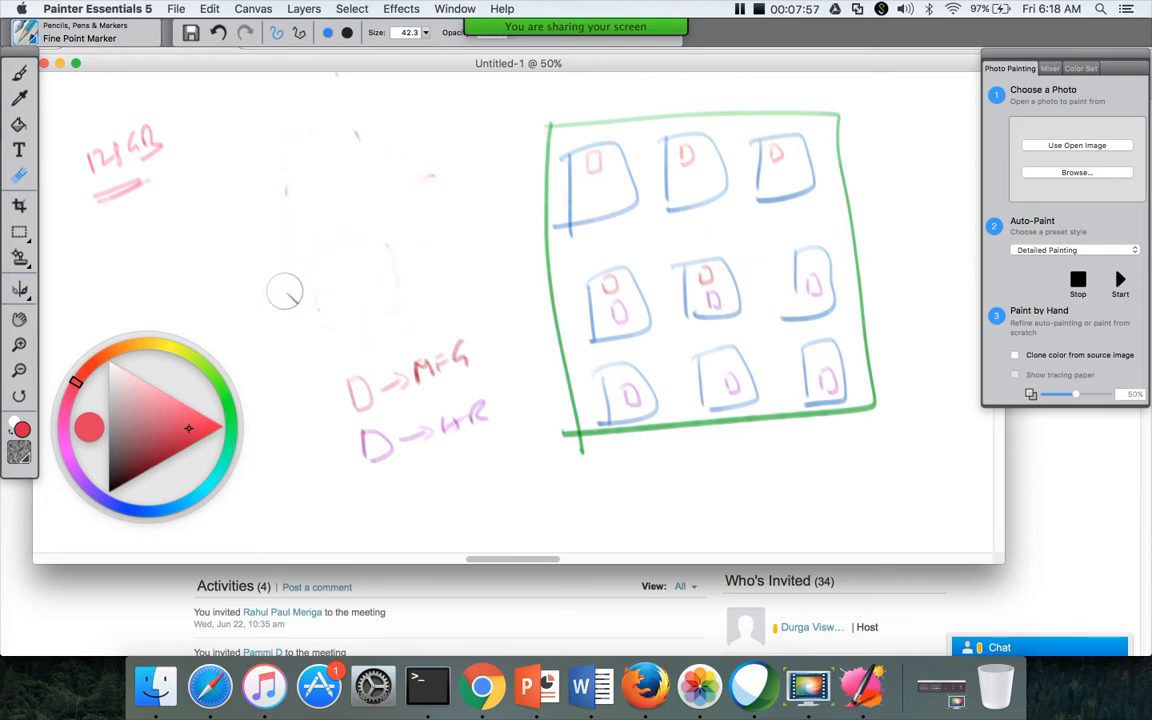
mouse_move(318, 140)
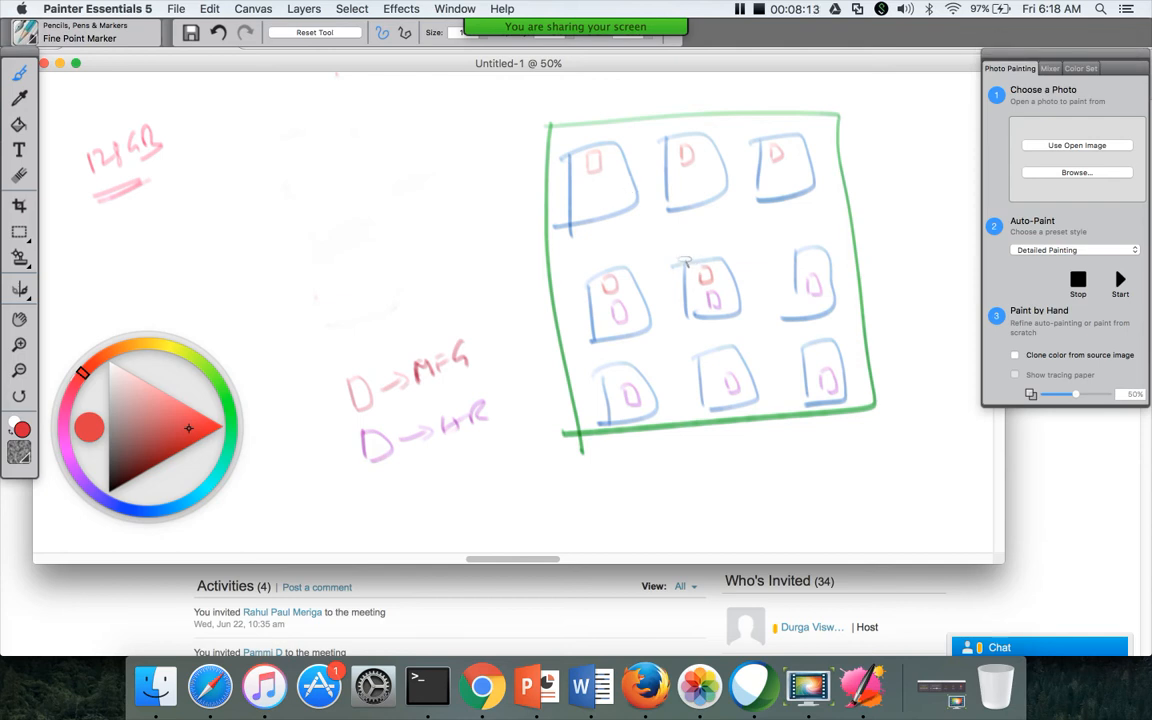
mouse_move(421, 181)
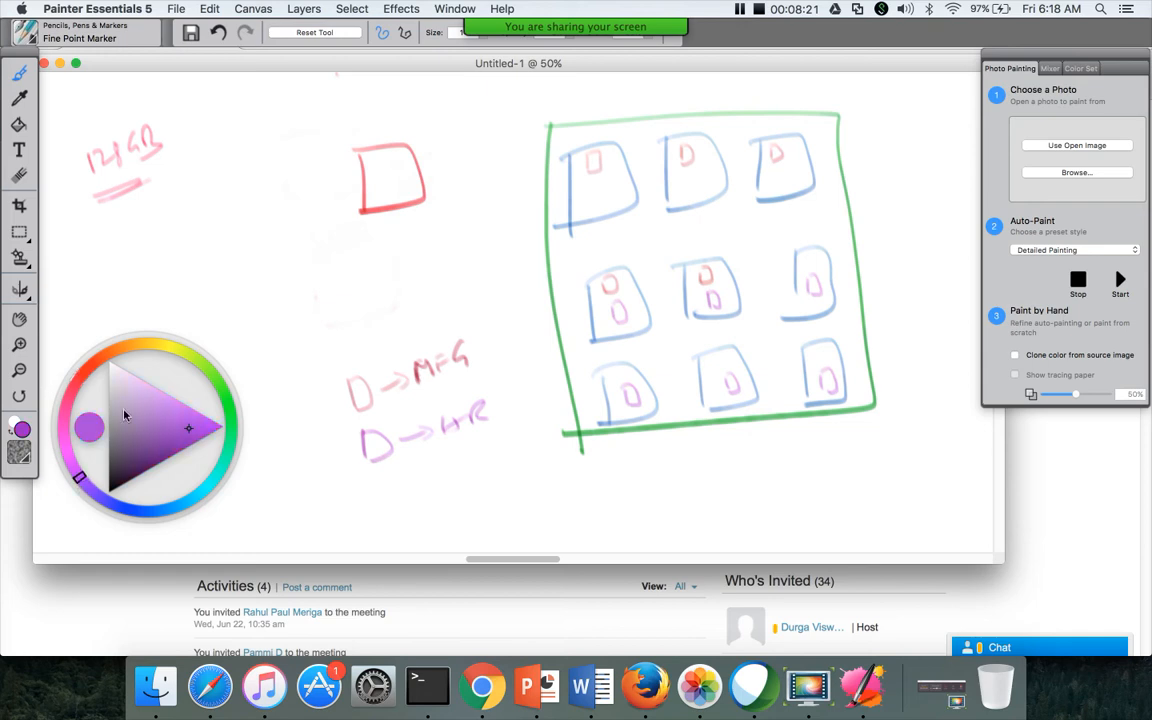
- Draw a purple box below the red name-node box and write the MNN label above it
left_click_drag(400, 260, 395, 325)
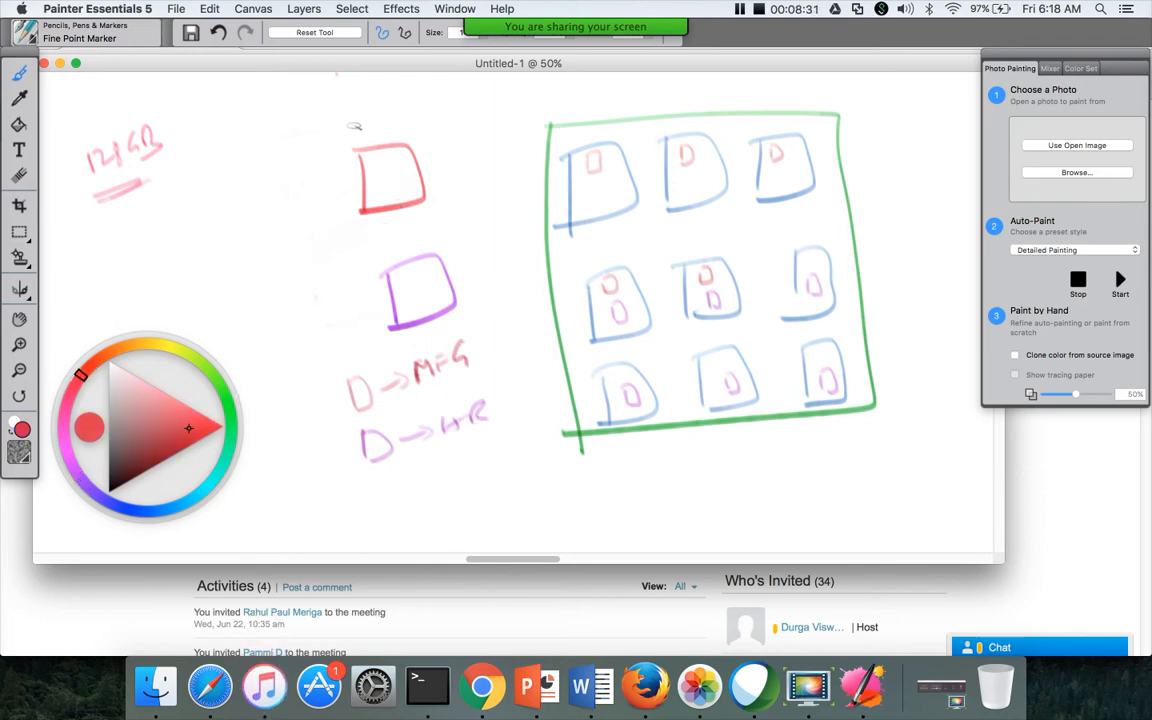
left_click_drag(355, 120, 410, 120)
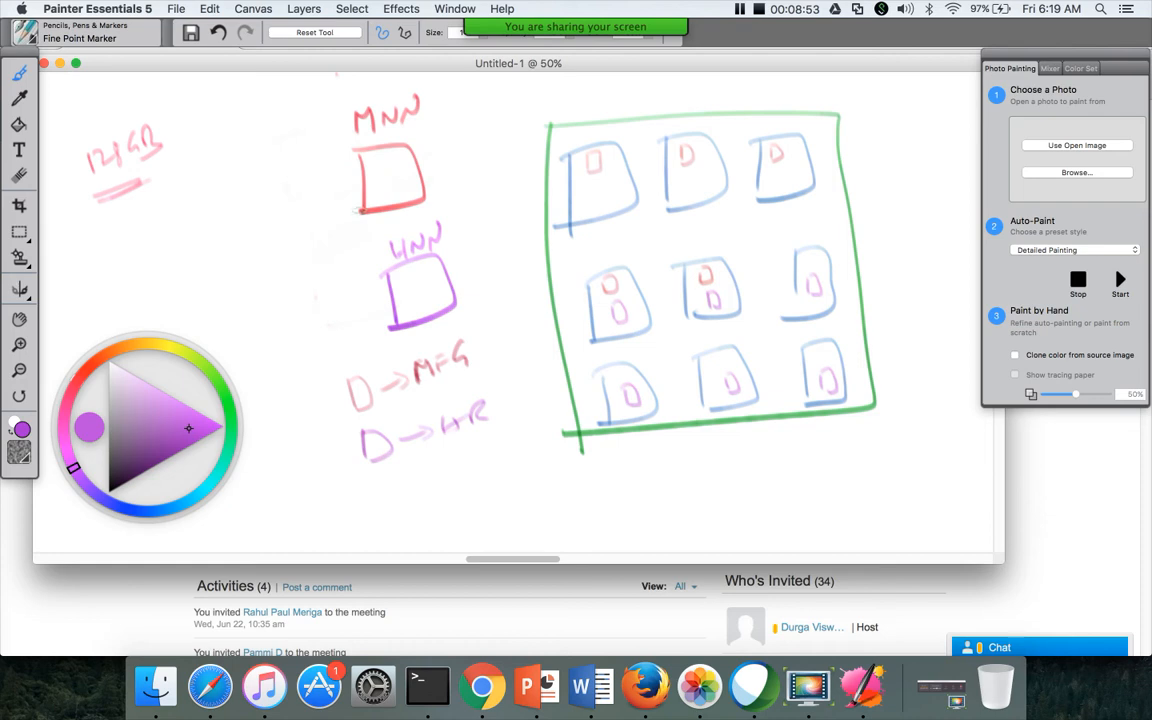
mouse_move(593, 180)
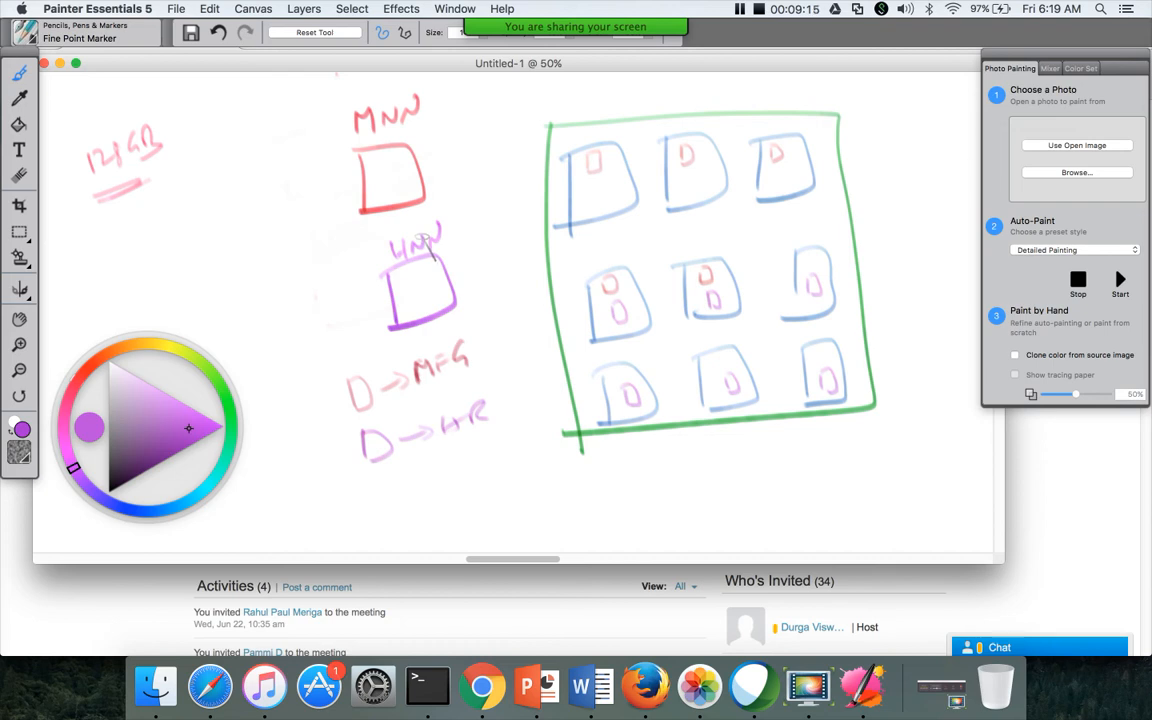
mouse_move(423, 248)
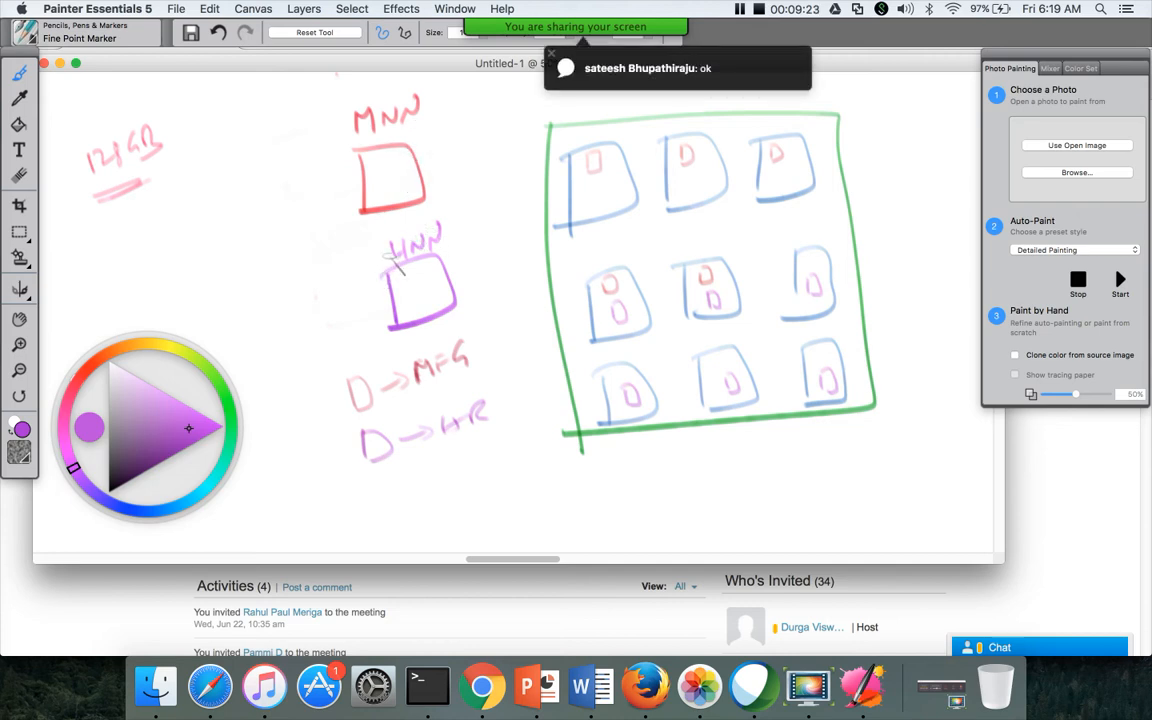
mouse_move(405, 135)
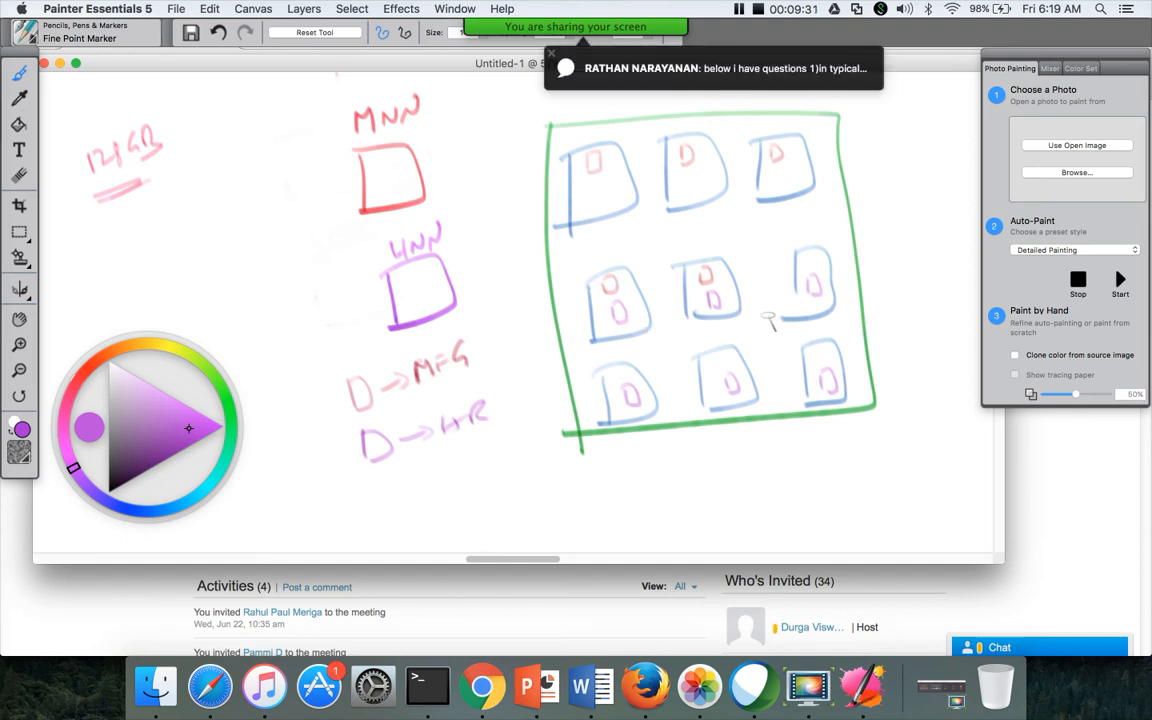
mouse_move(397, 160)
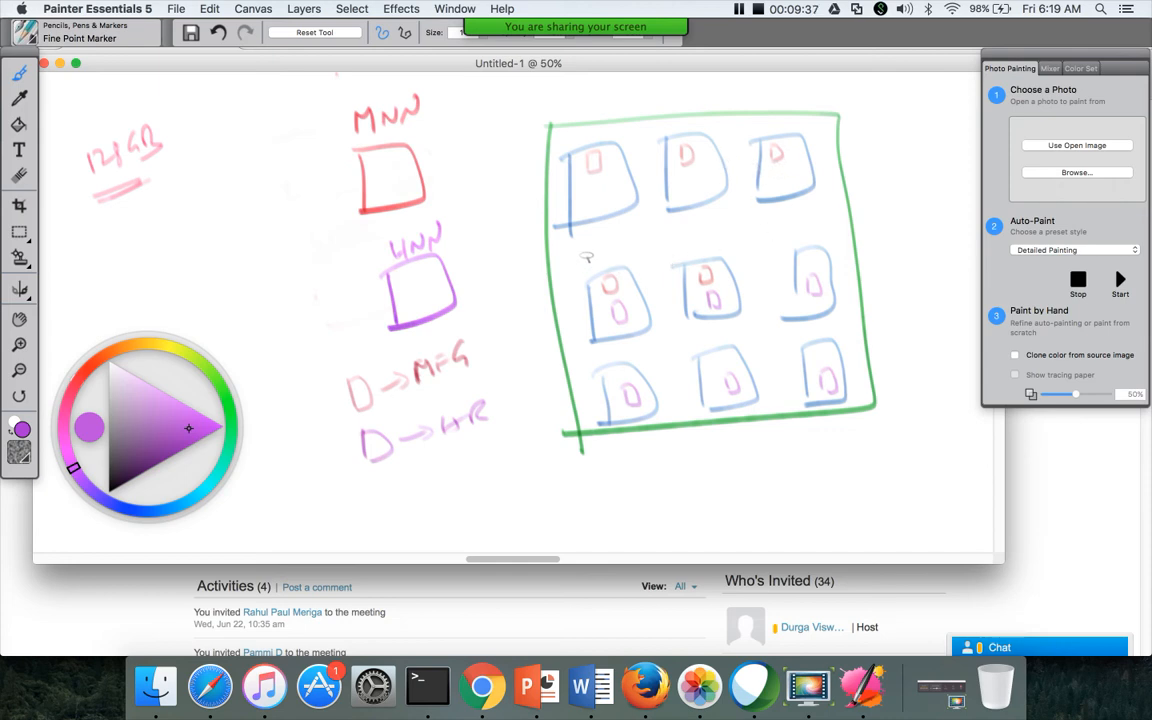
mouse_move(348, 155)
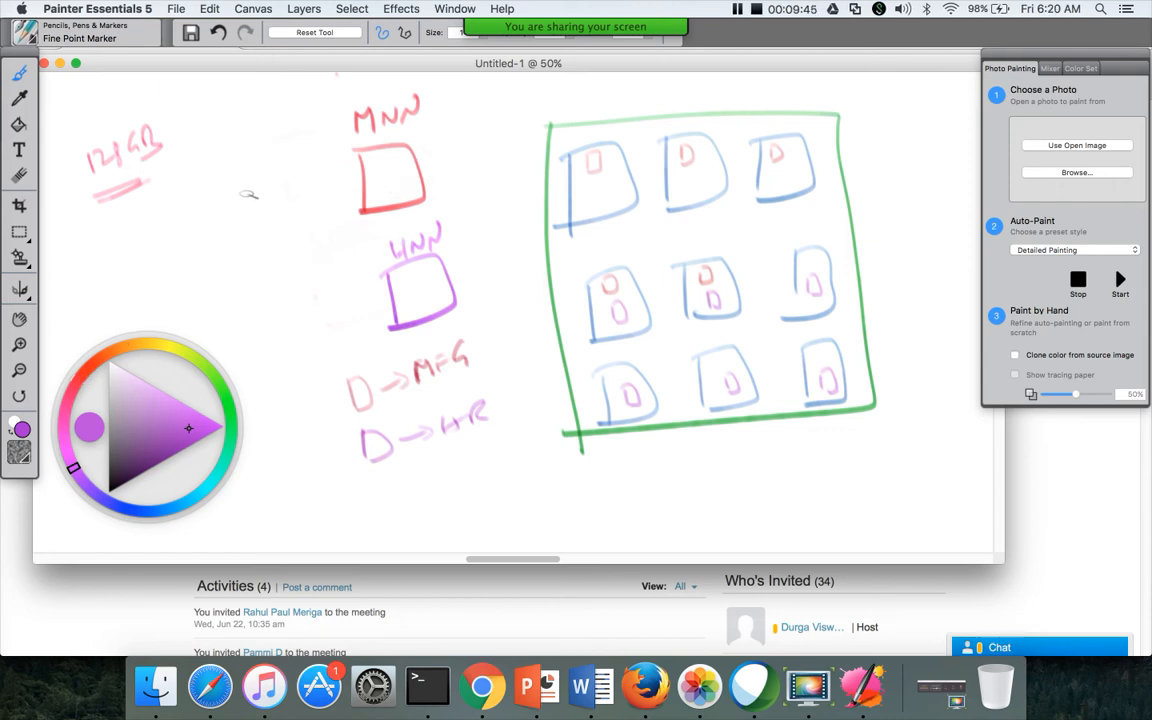
mouse_move(255, 193)
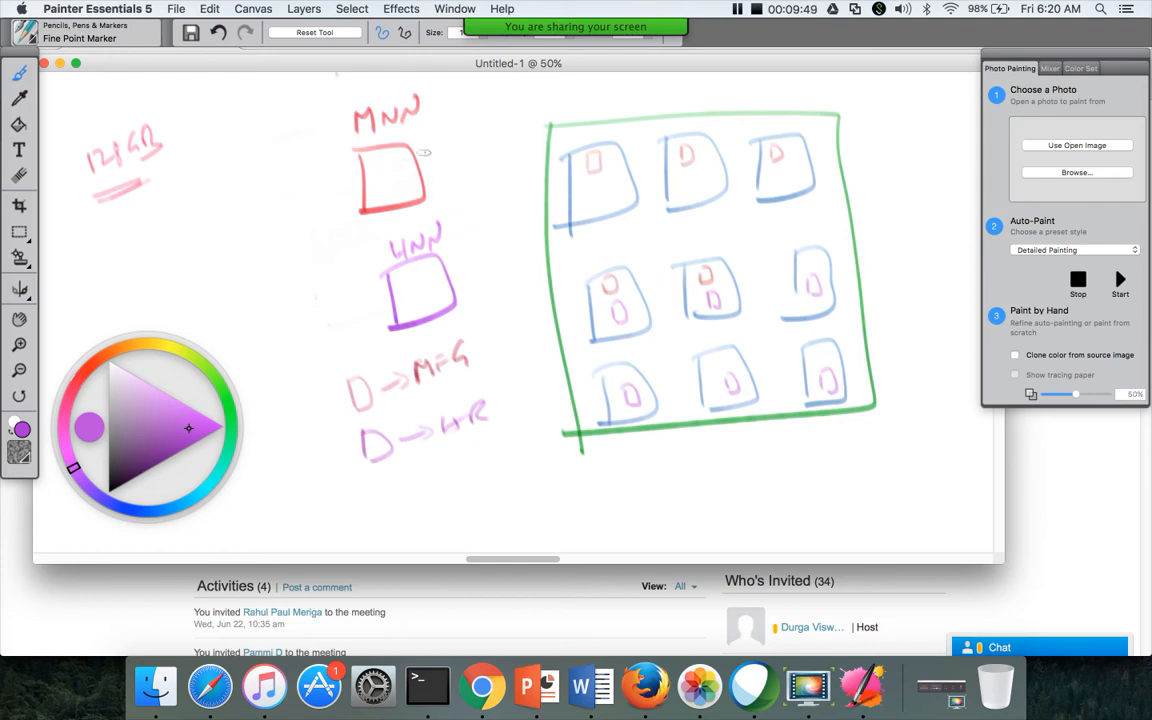
mouse_move(407, 286)
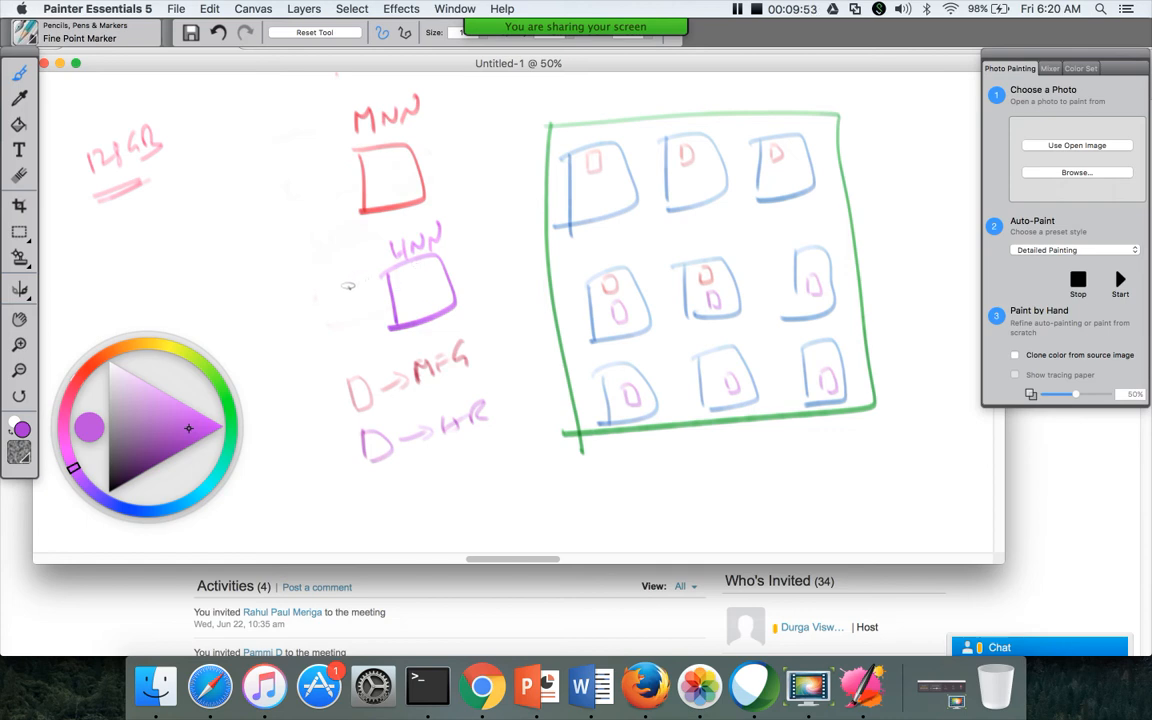
mouse_move(340, 284)
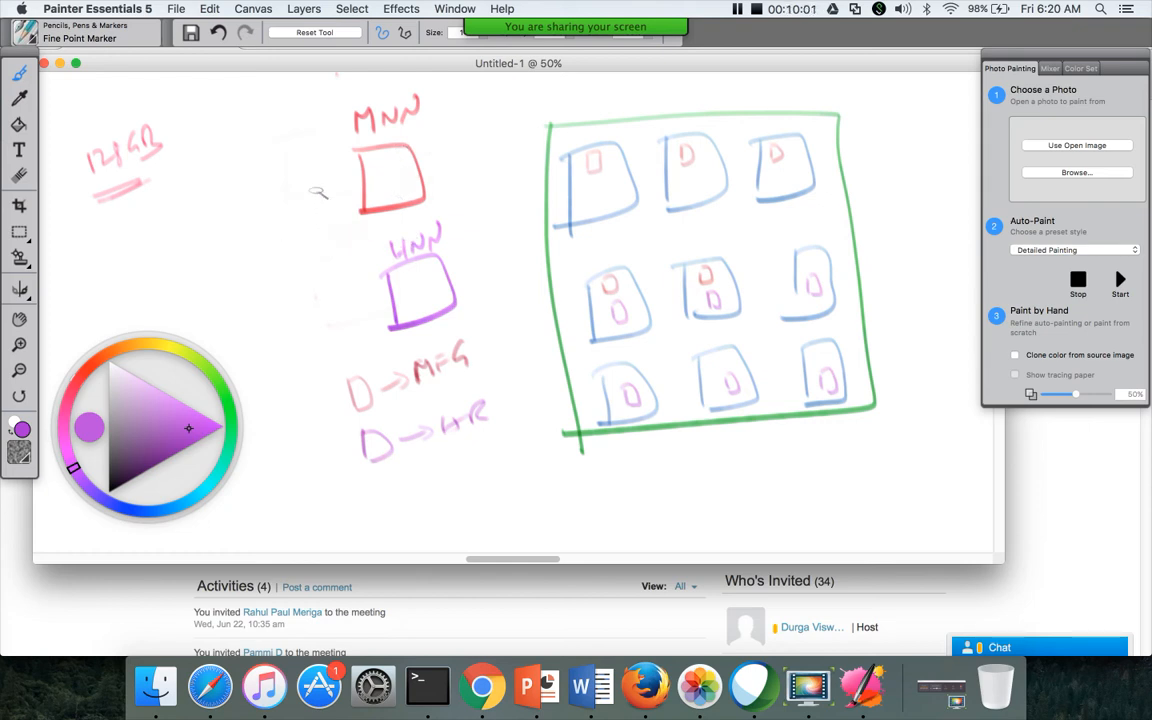
mouse_move(82, 378)
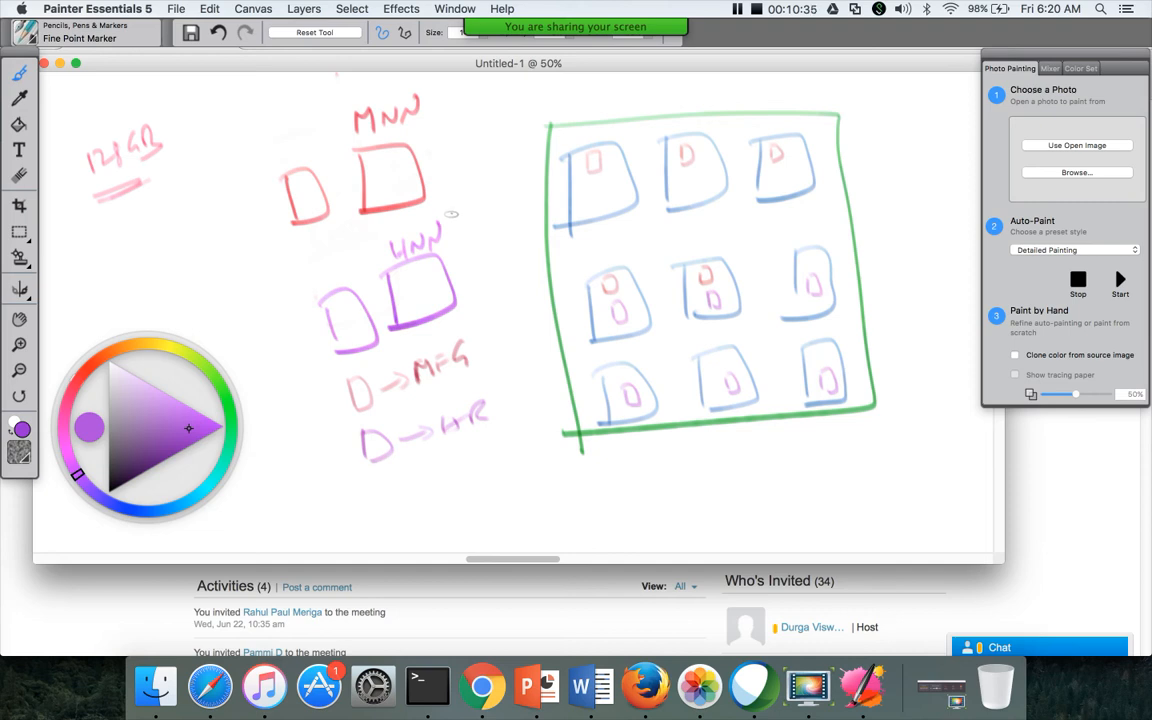
mouse_move(442, 207)
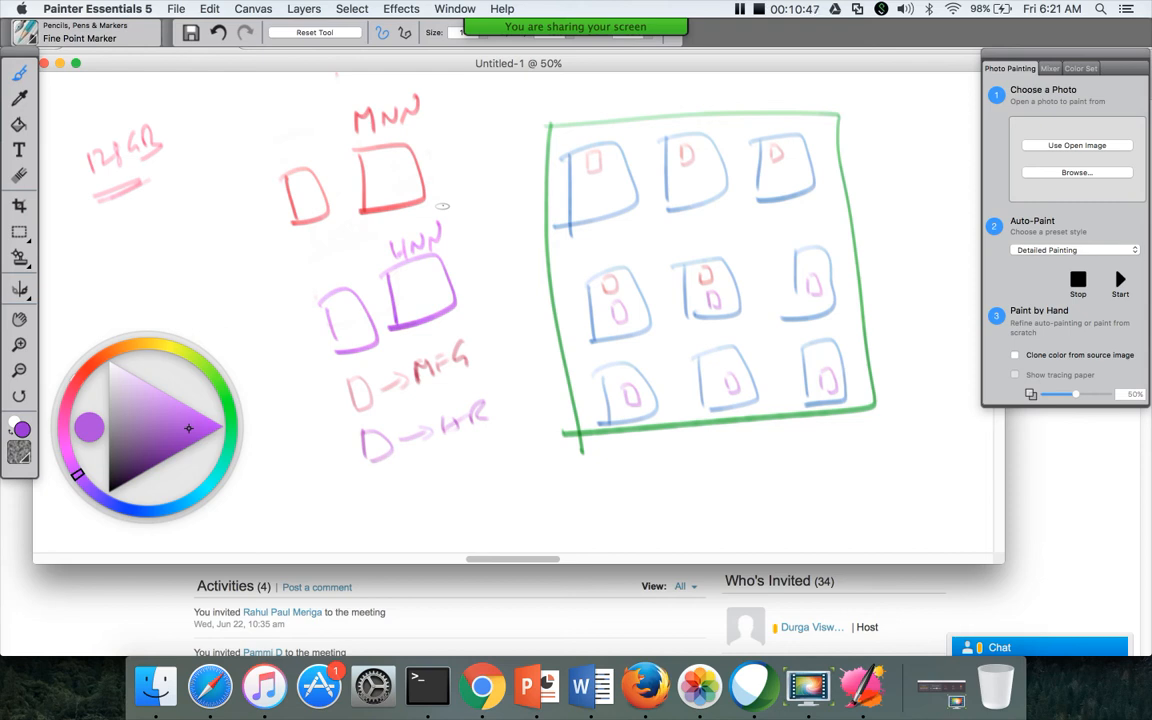
mouse_move(557, 94)
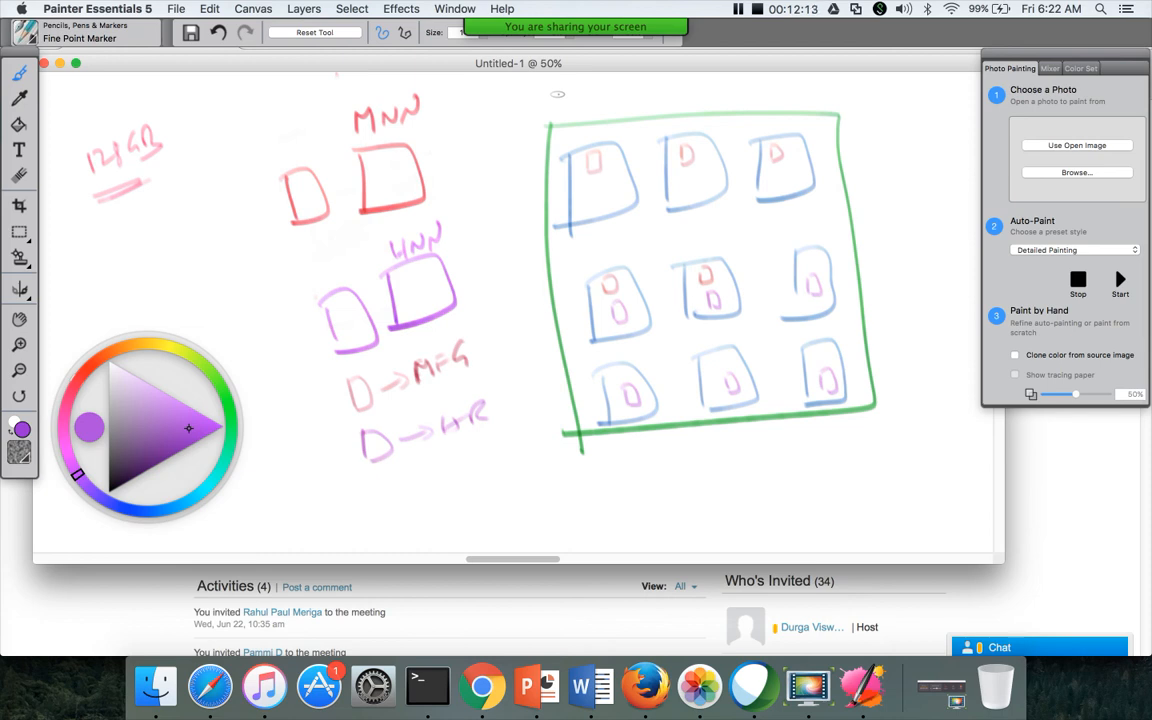
mouse_move(814, 9)
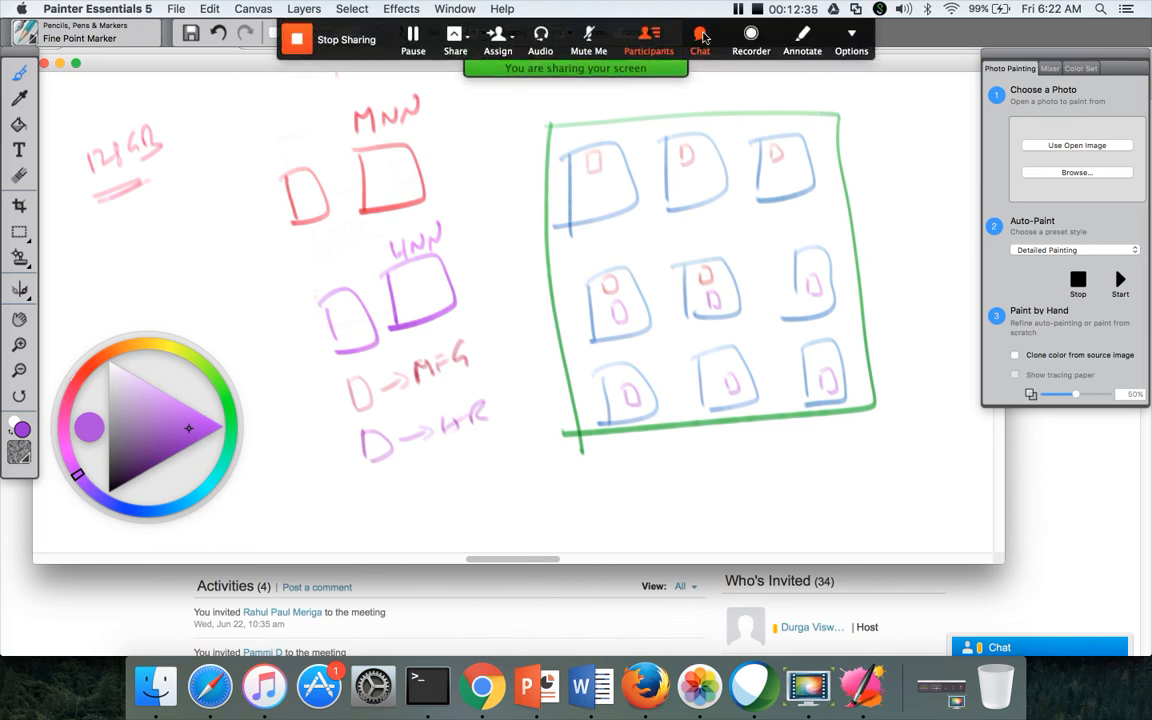
- Open Zoom's meeting chat to see attendee questions about edit-log merges and namespaces
left_click(700, 38)
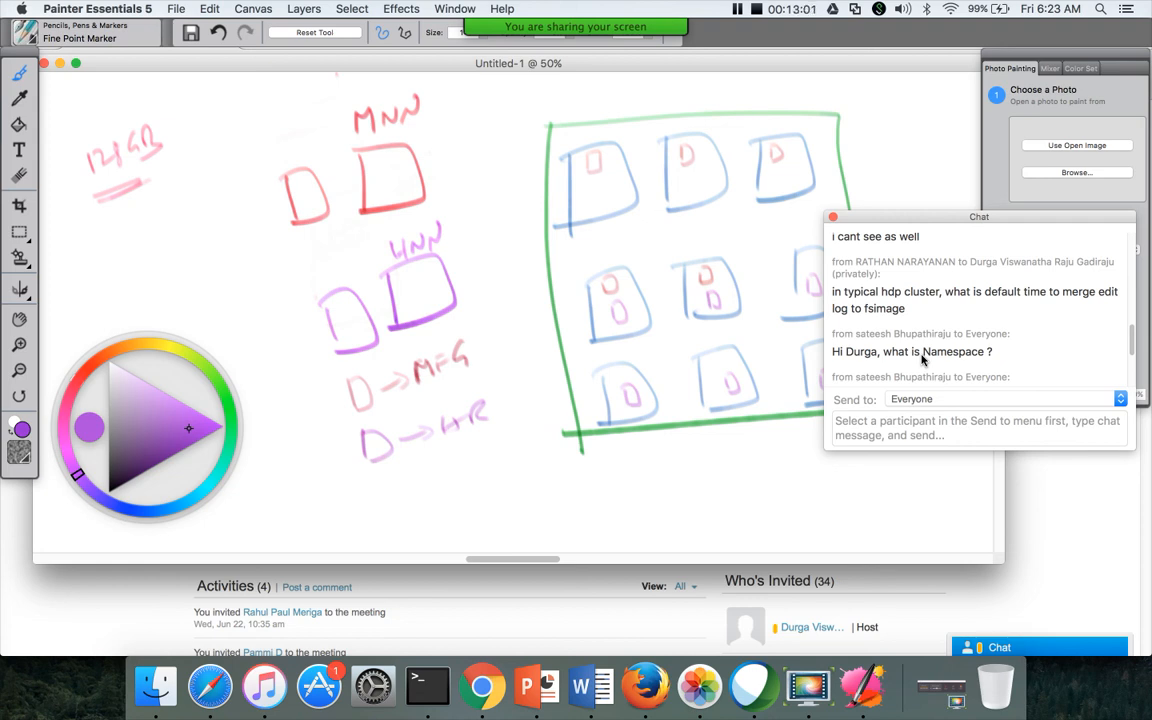
mouse_move(428, 686)
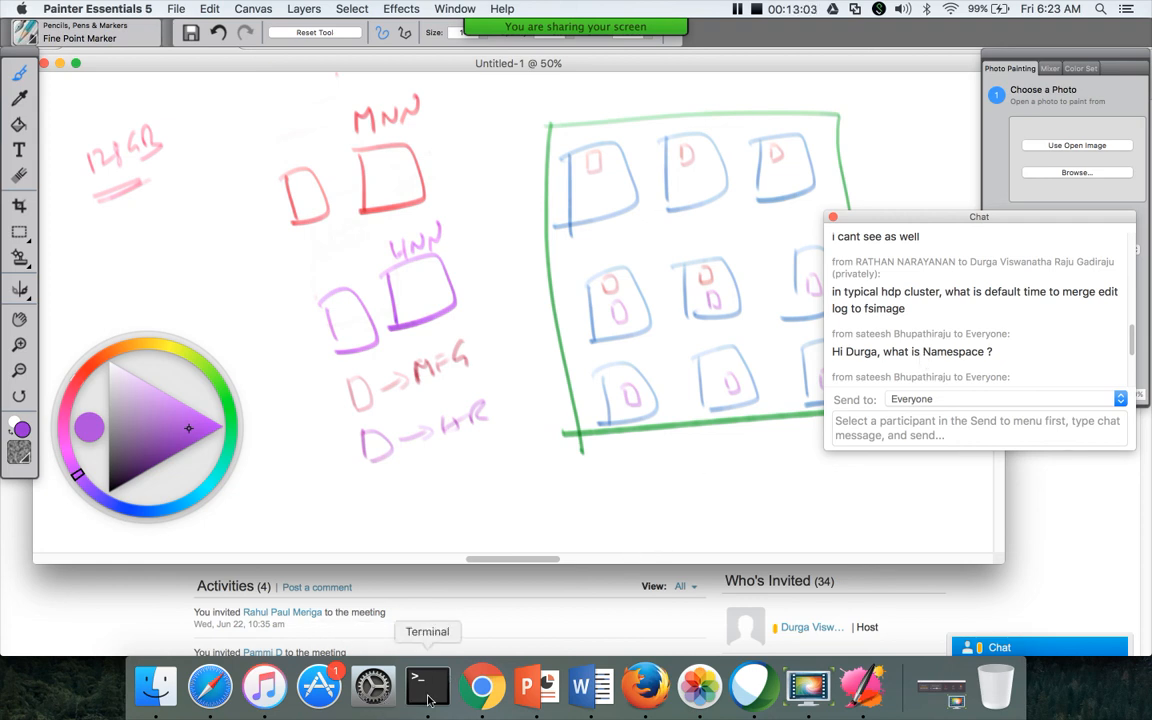
left_click(155, 686)
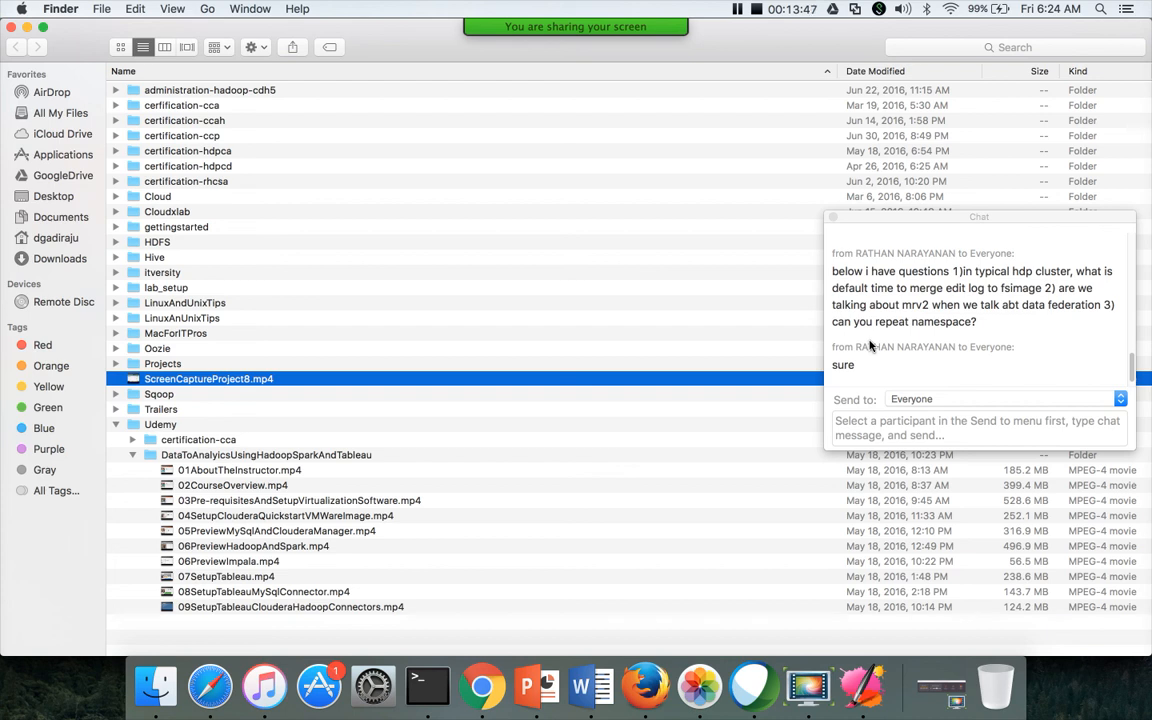
mouse_move(868, 338)
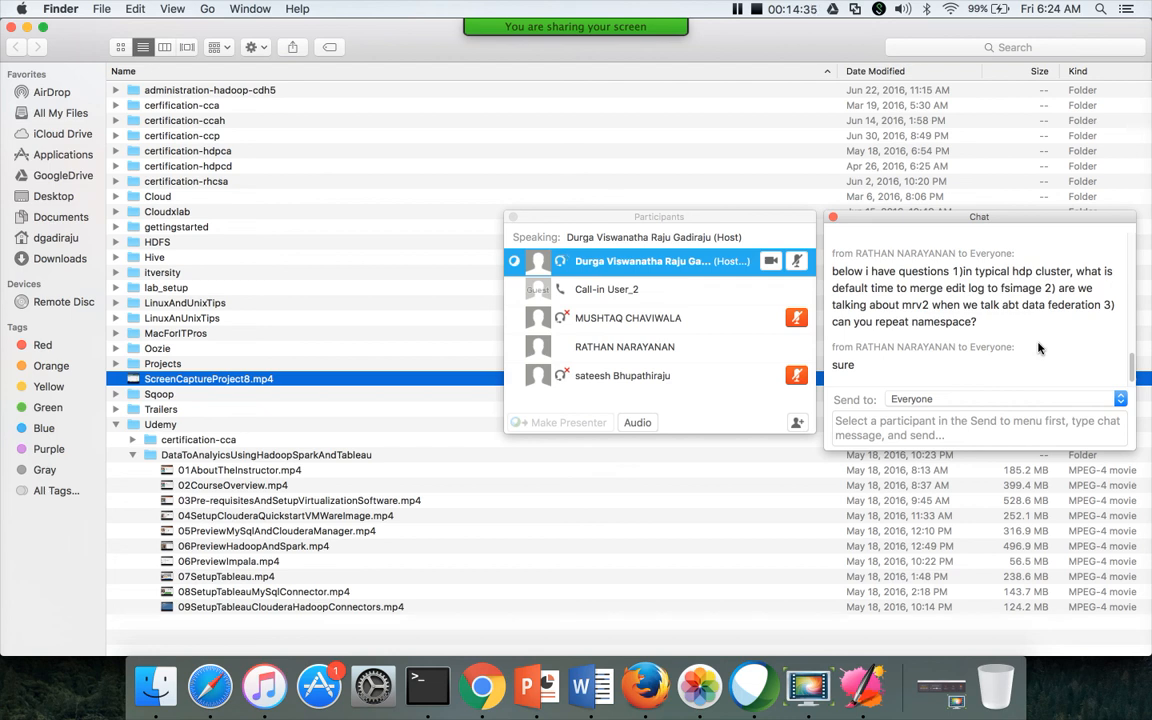
mouse_move(1095, 305)
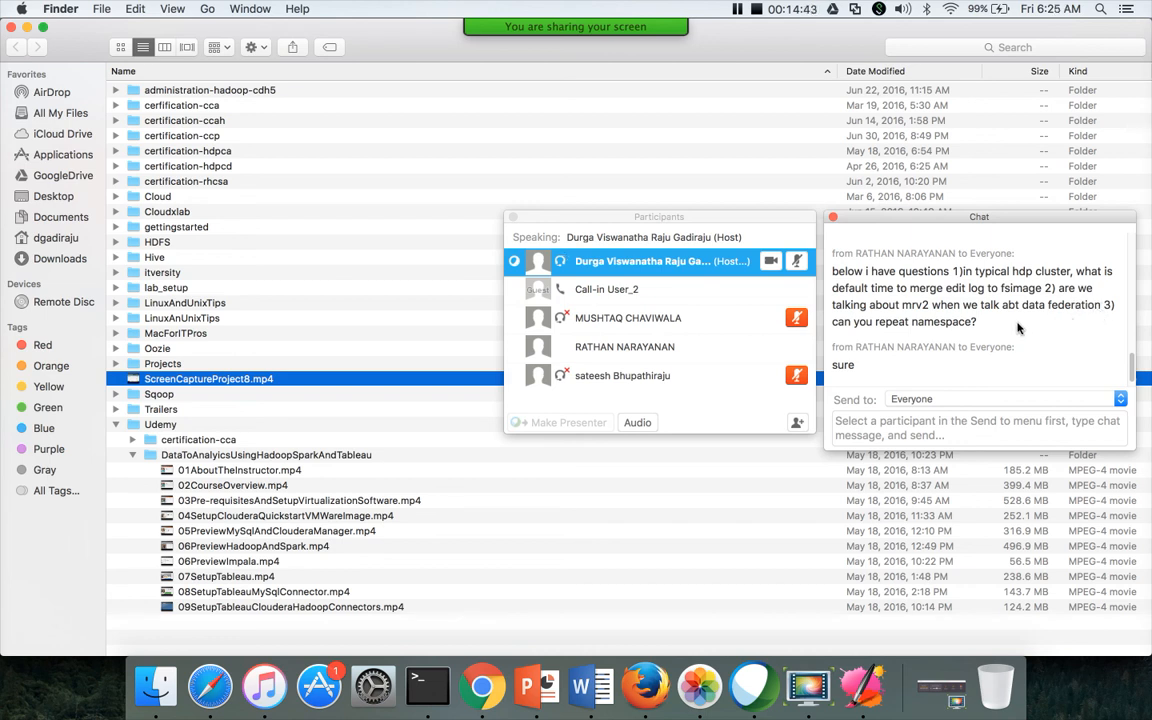
mouse_move(958, 335)
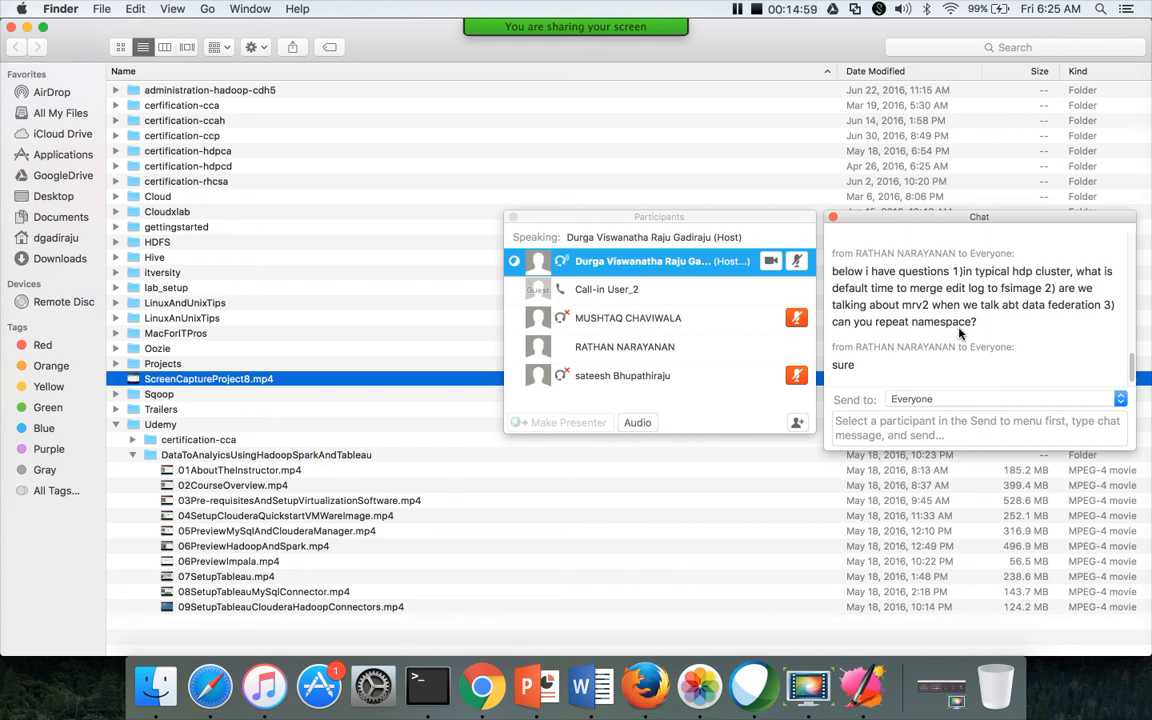
mouse_move(790, 182)
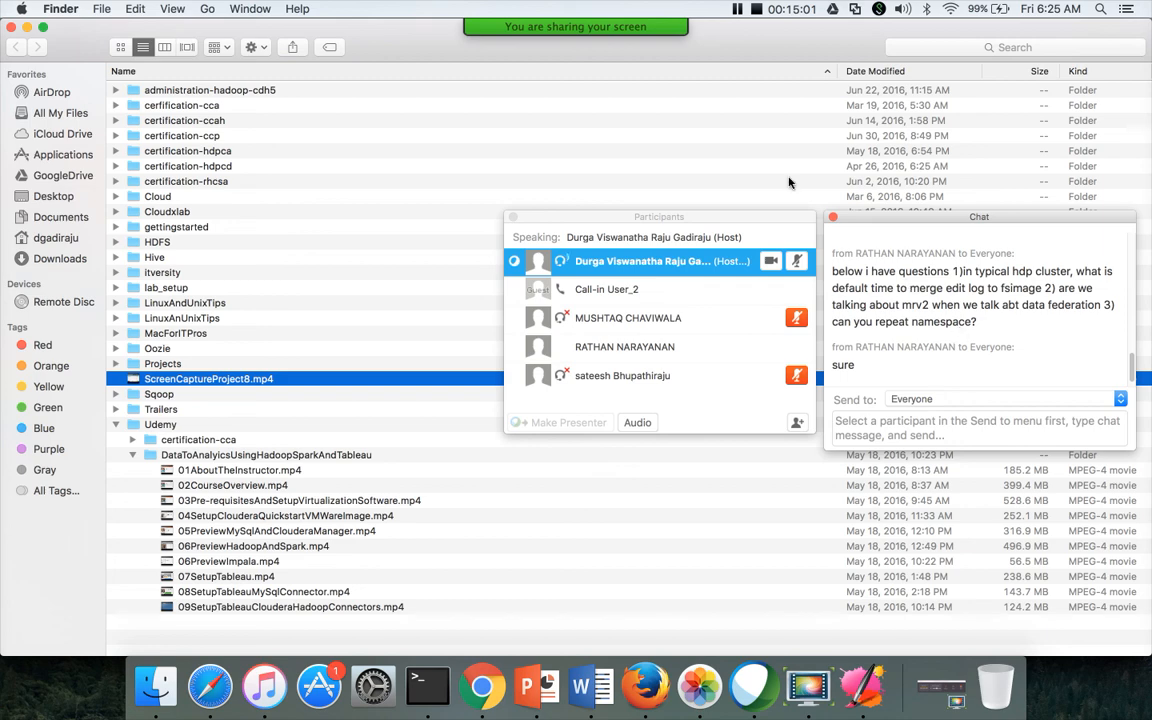